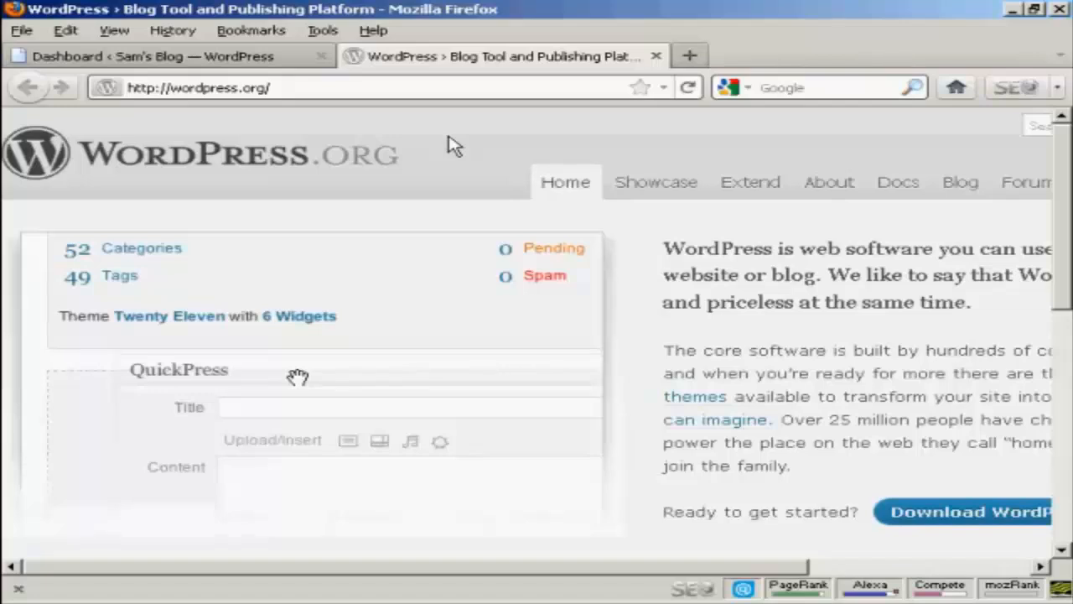
pyautogui.moveTo(199, 109)
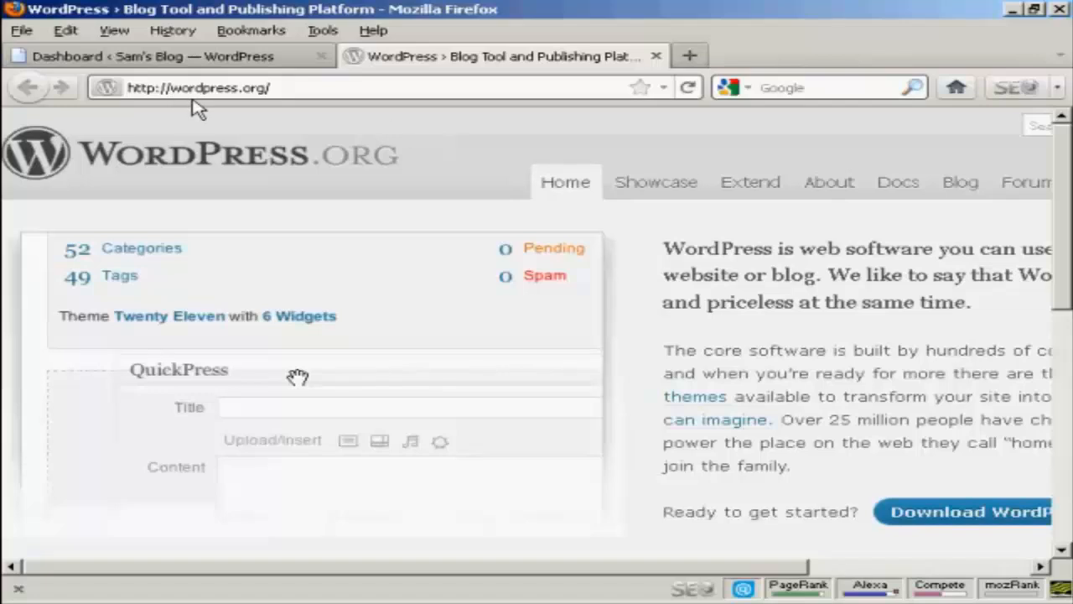
pyautogui.moveTo(342, 113)
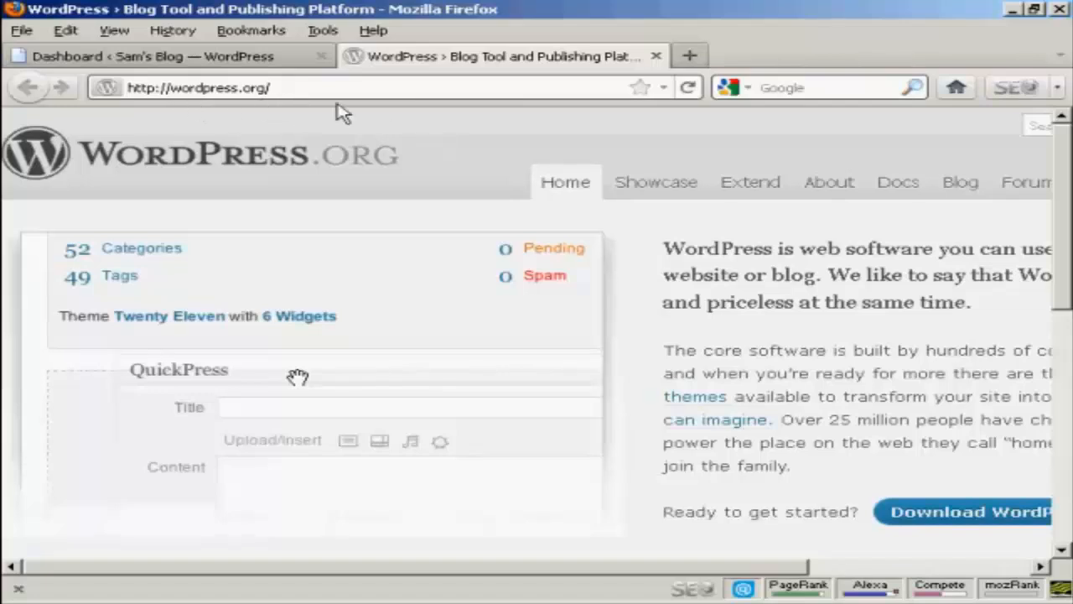
pyautogui.moveTo(775, 157)
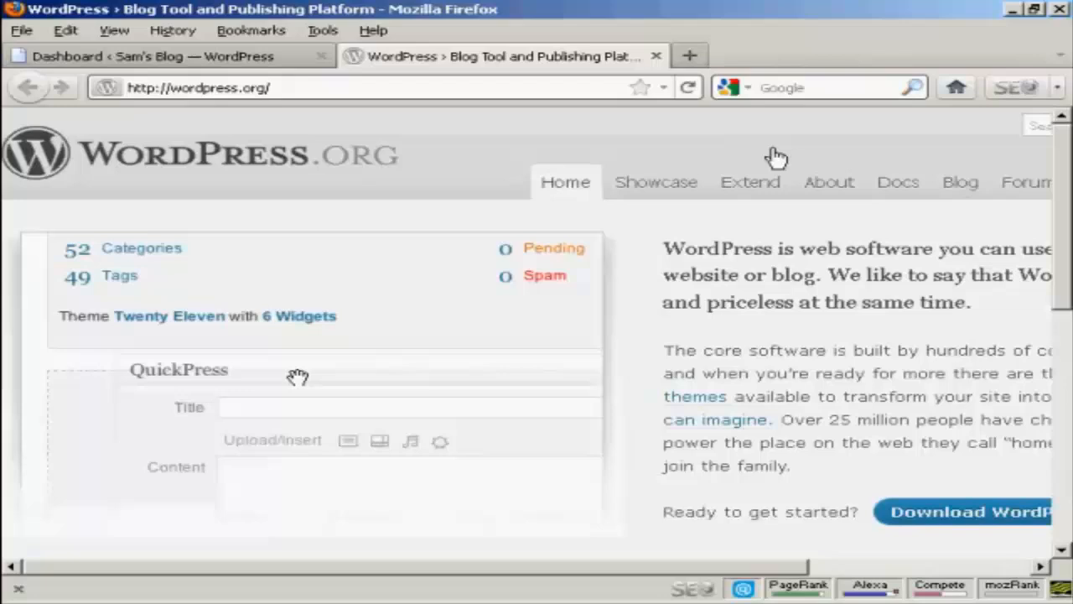
pyautogui.moveTo(749, 182)
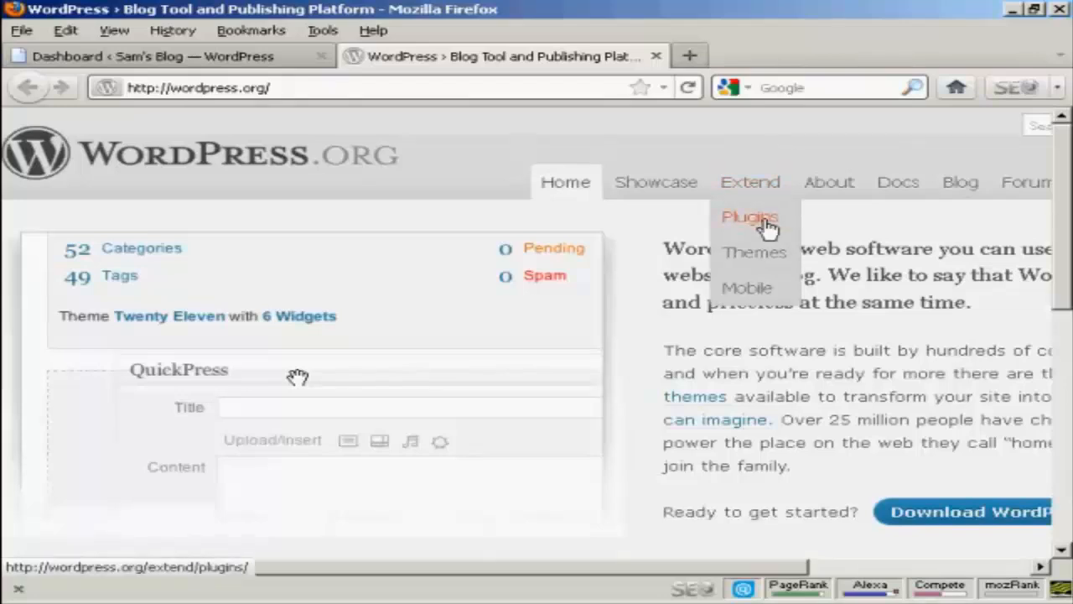
# Step: Open the WordPress.org plugin directory from the Extend menu
pyautogui.click(749, 217)
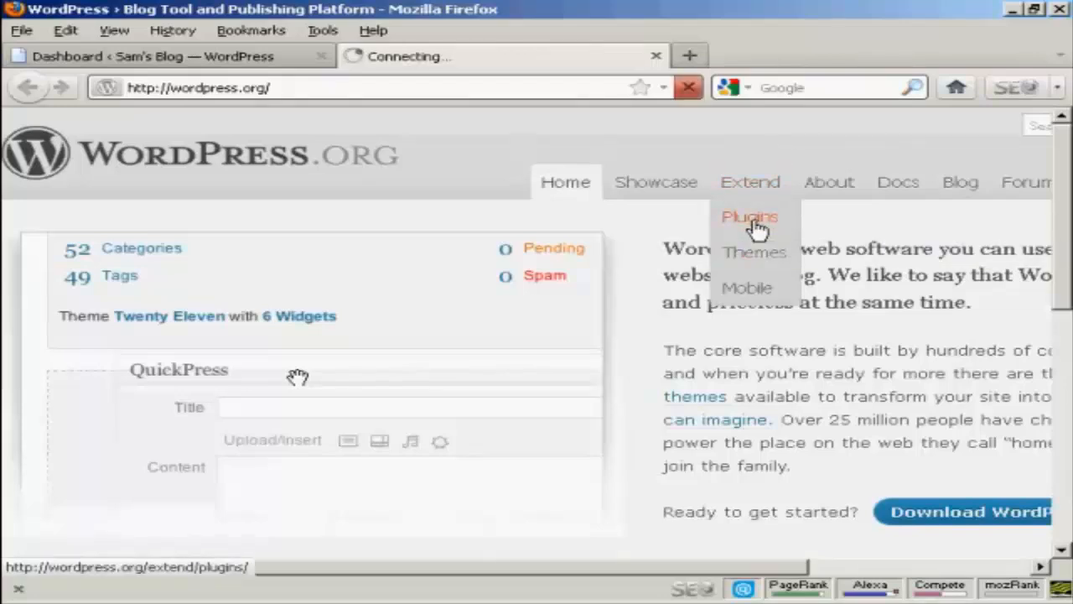
# Step: Sort the plugin directory by Most Popular and enter 'facebook' as the search term
pyautogui.click(749, 216)
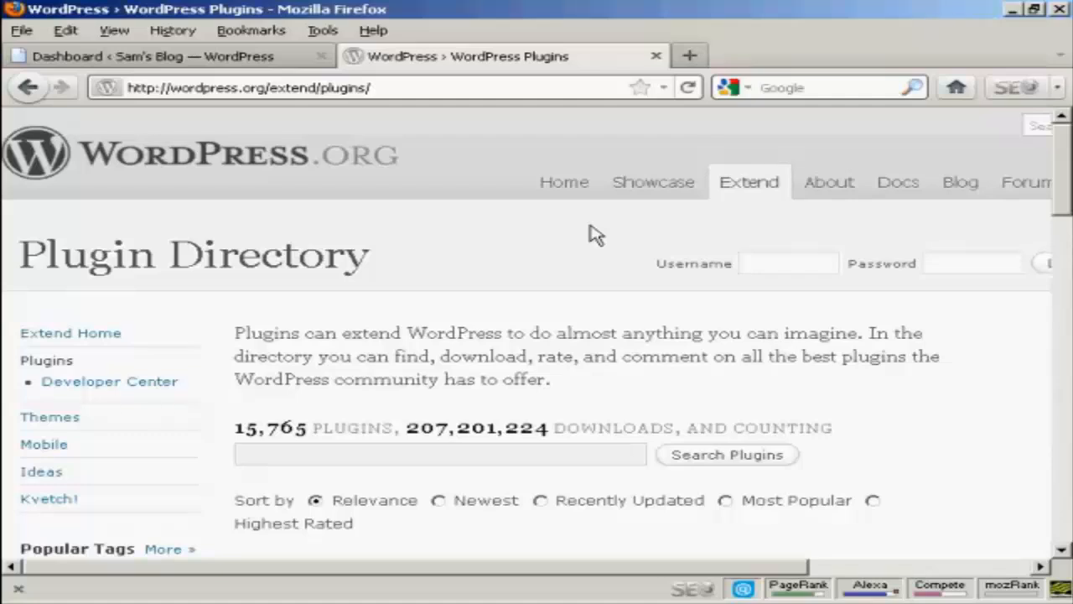
pyautogui.scroll(-3)
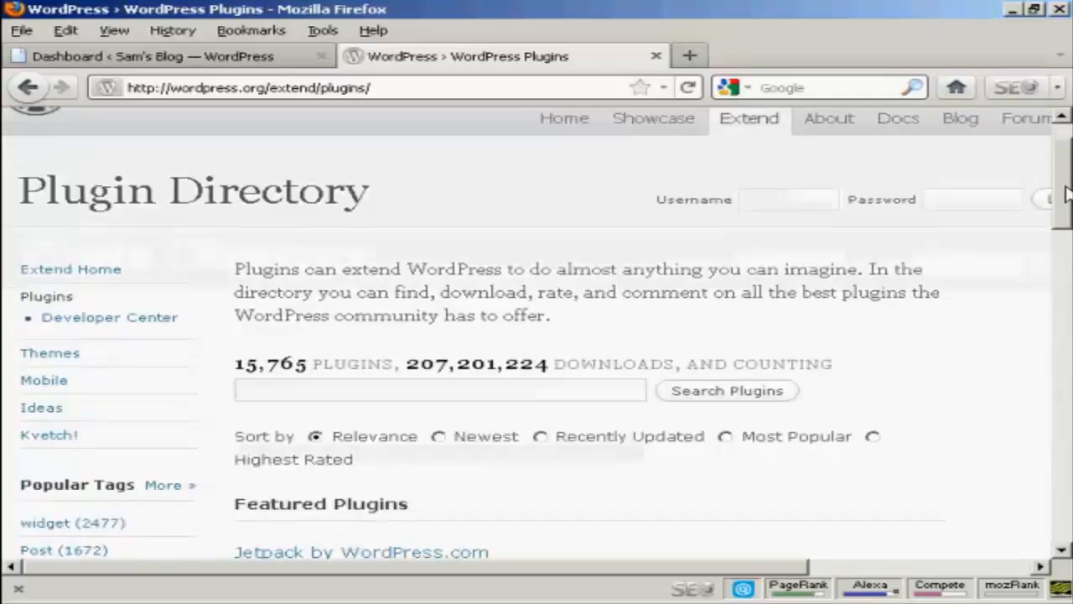
pyautogui.scroll(-3)
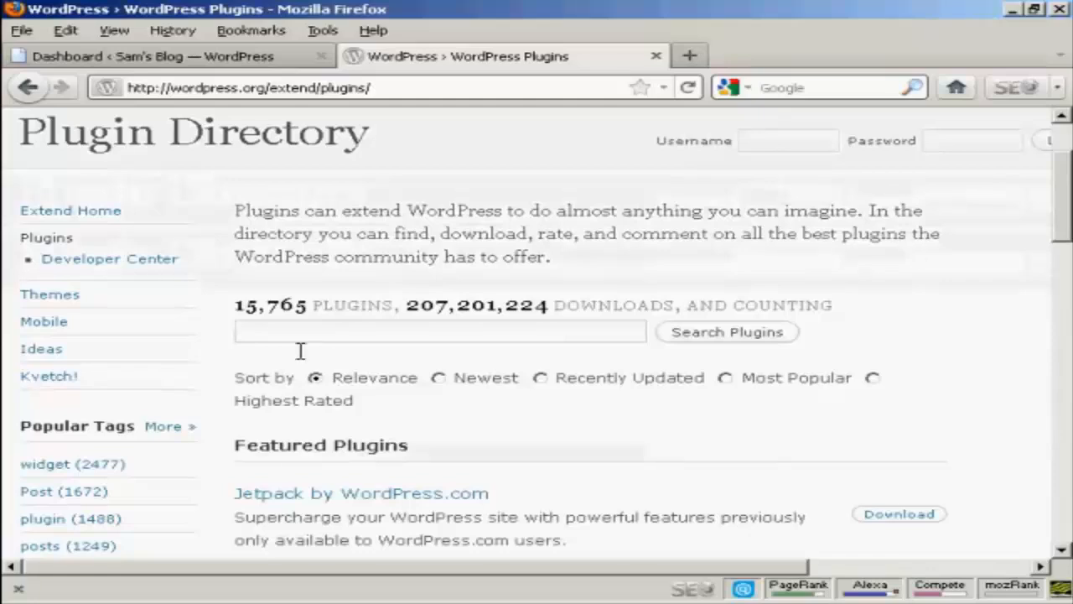
pyautogui.click(438, 377)
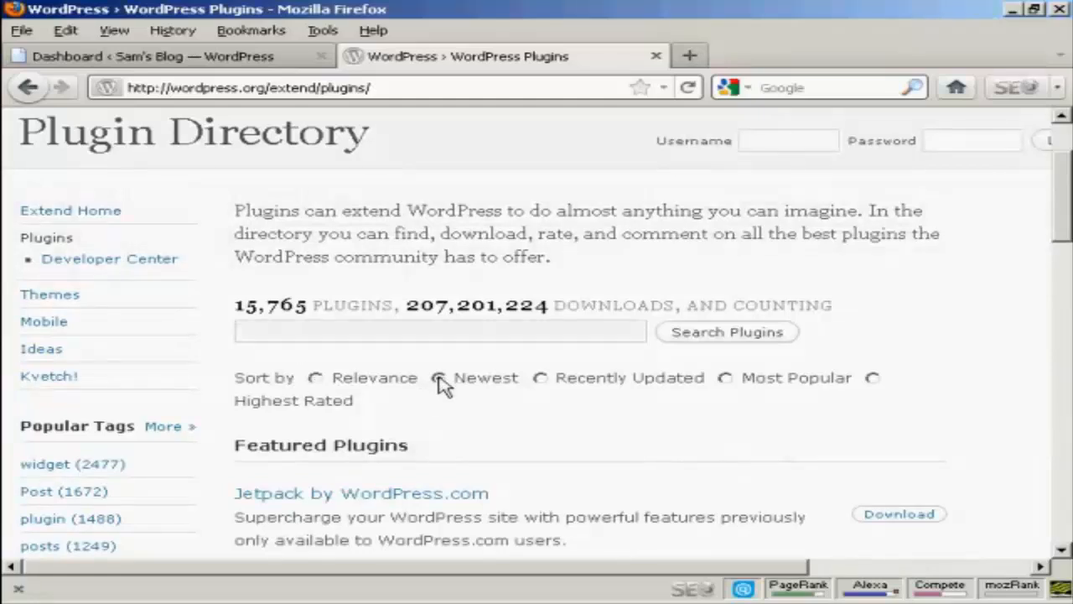
pyautogui.click(439, 378)
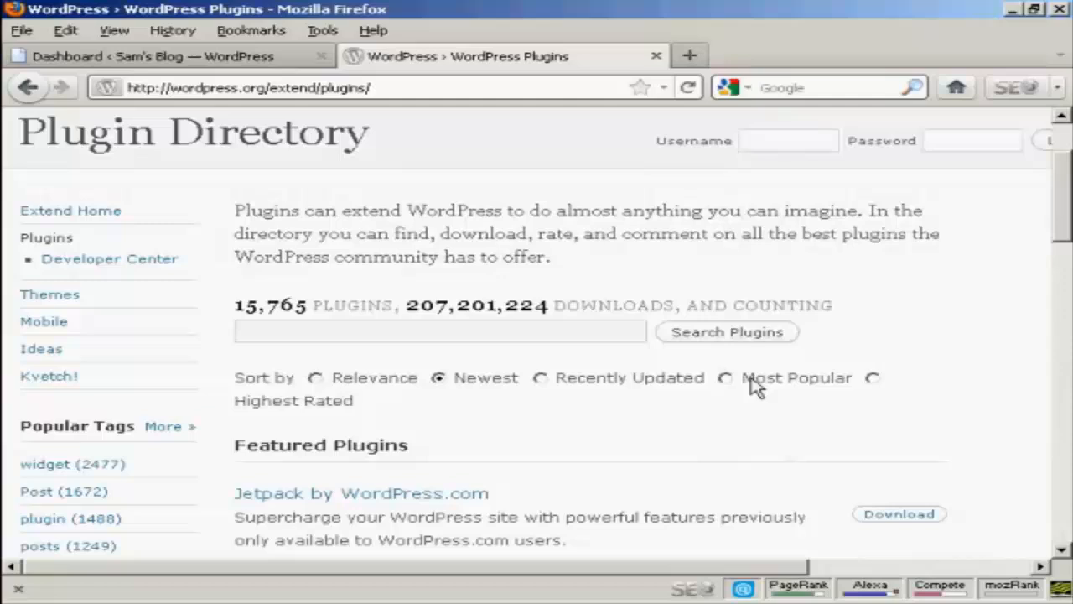
pyautogui.click(725, 378)
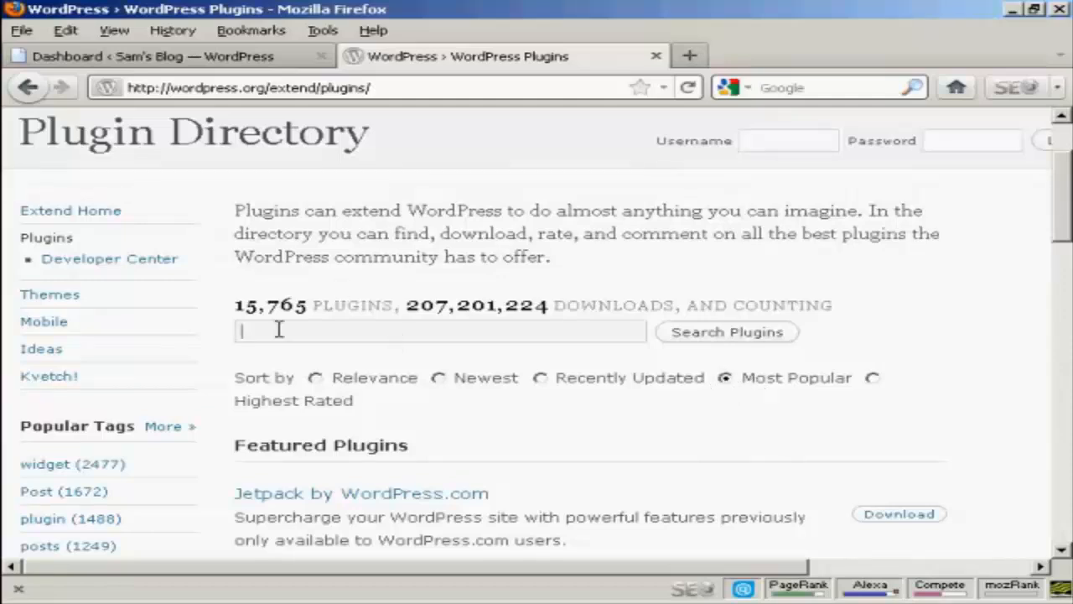
pyautogui.moveTo(292, 329)
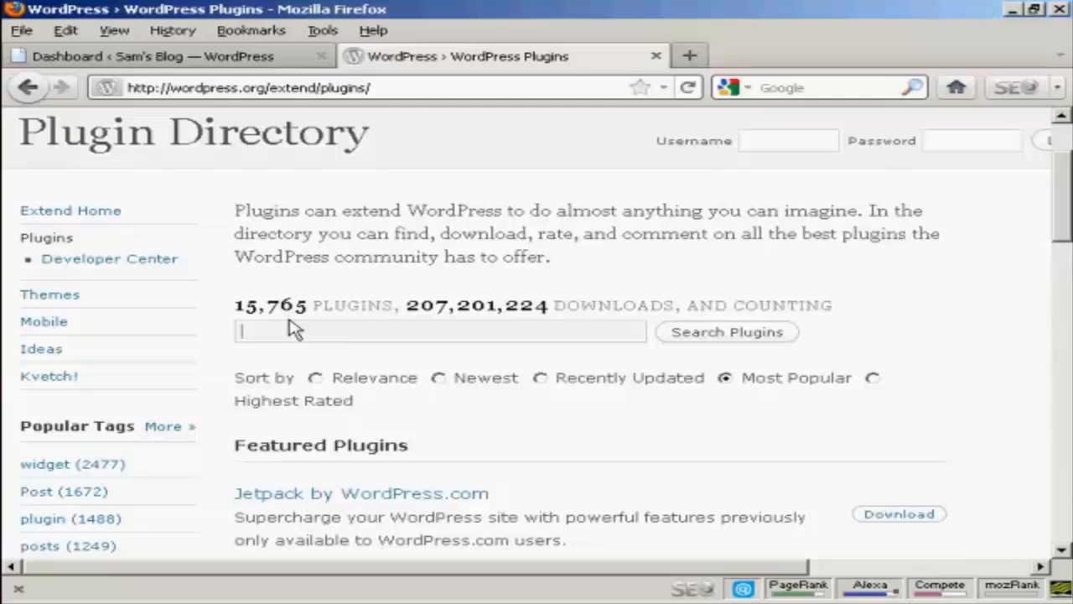
pyautogui.write('fad')
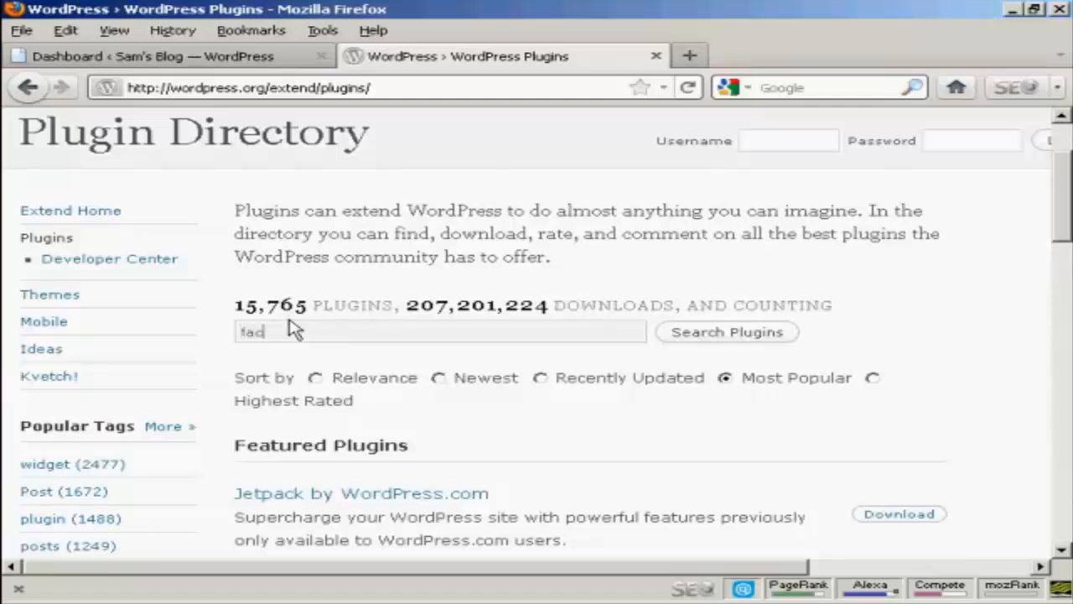
pyautogui.write('facebook')
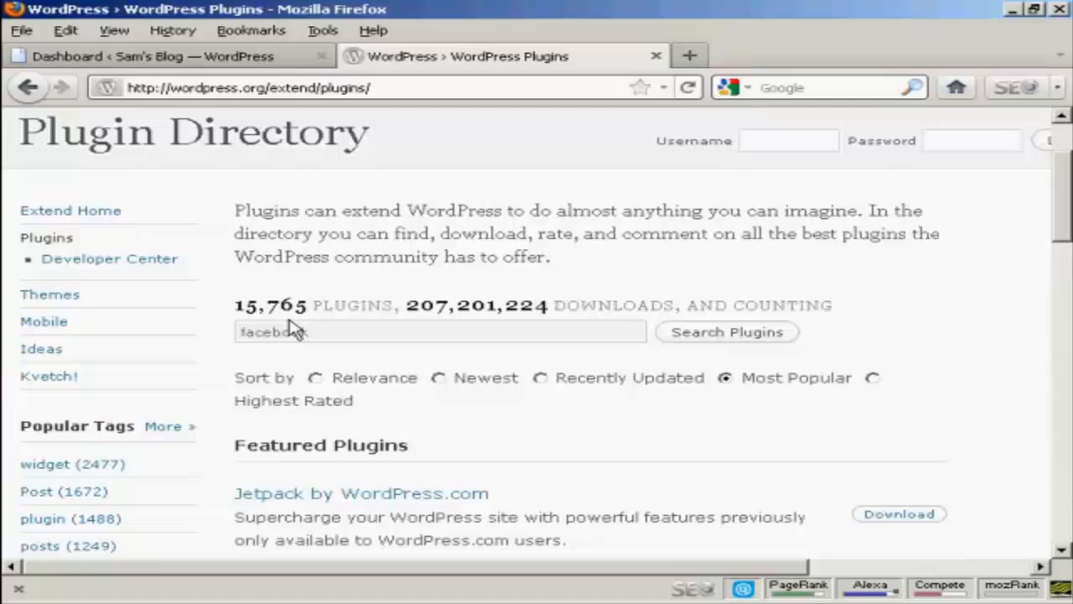
# Step: Run the 'facebook' plugin search and open the Jetpack by WordPress.com result
pyautogui.click(725, 331)
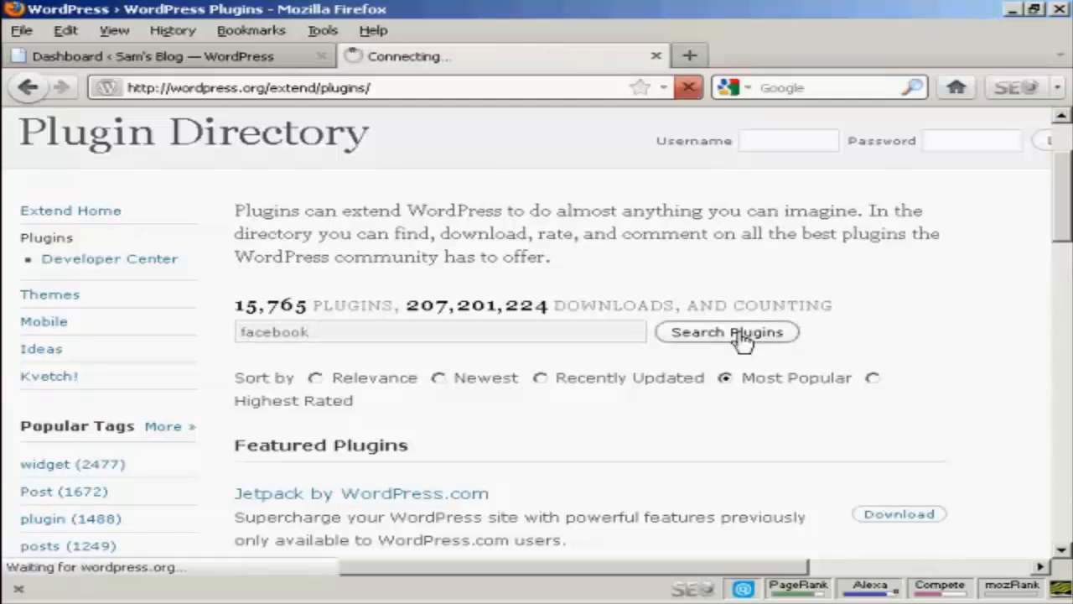
pyautogui.click(726, 332)
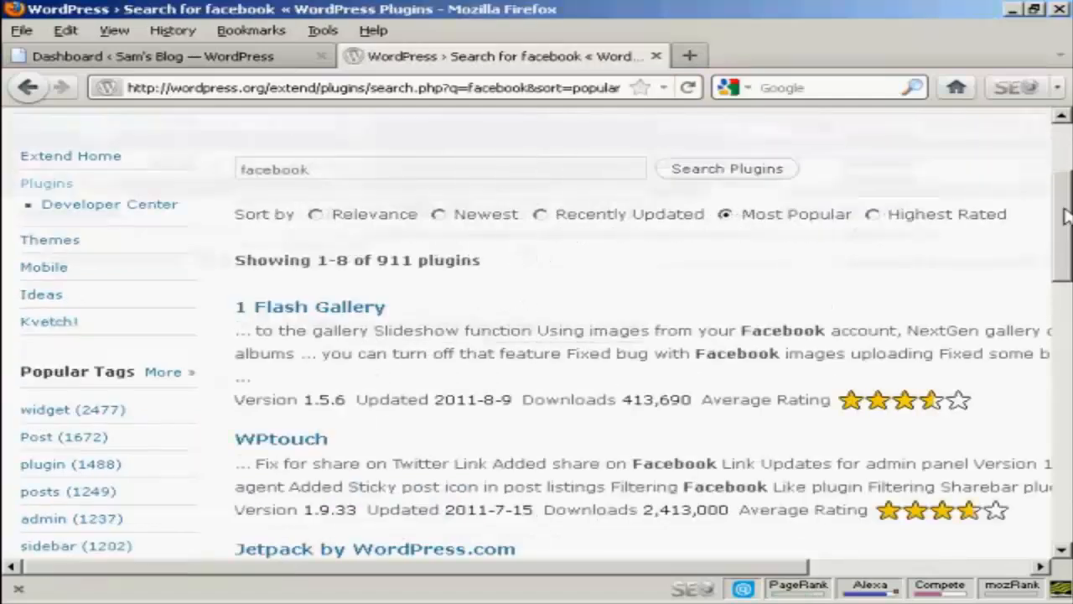
pyautogui.scroll(-3)
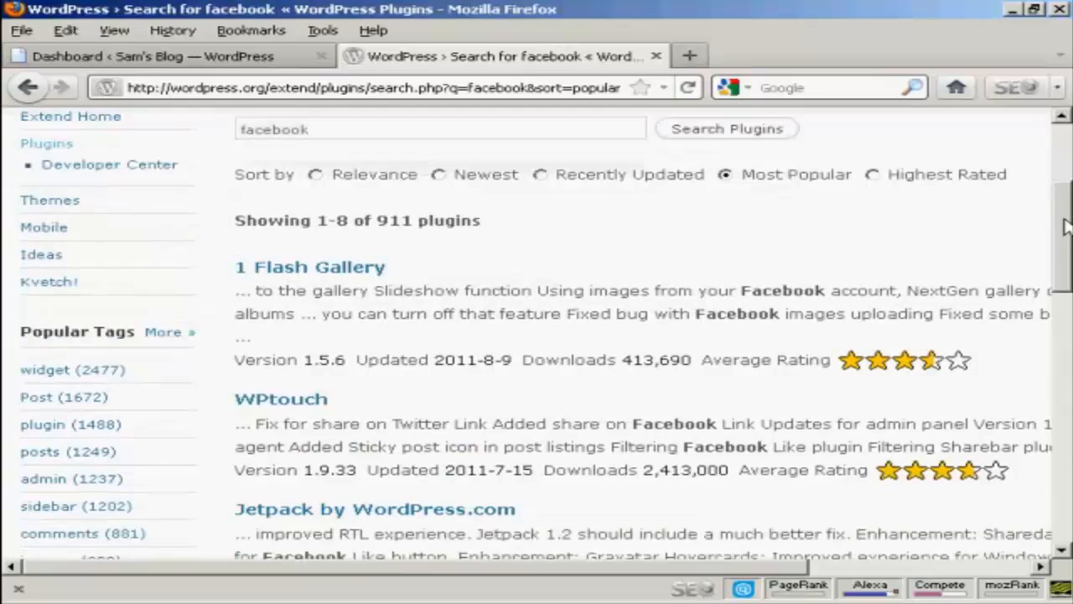
pyautogui.scroll(-3)
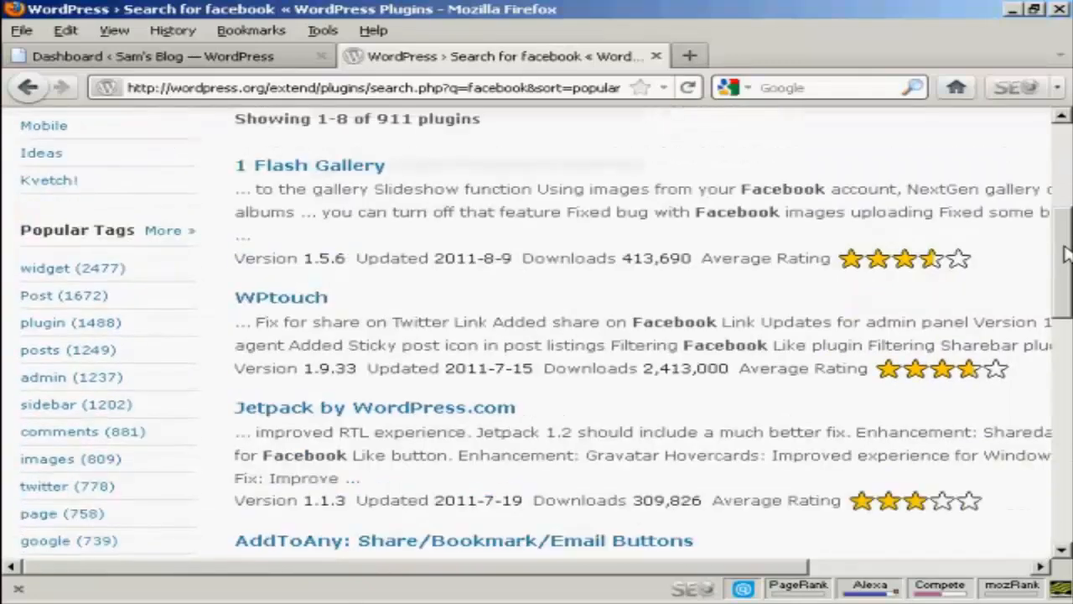
pyautogui.scroll(-3)
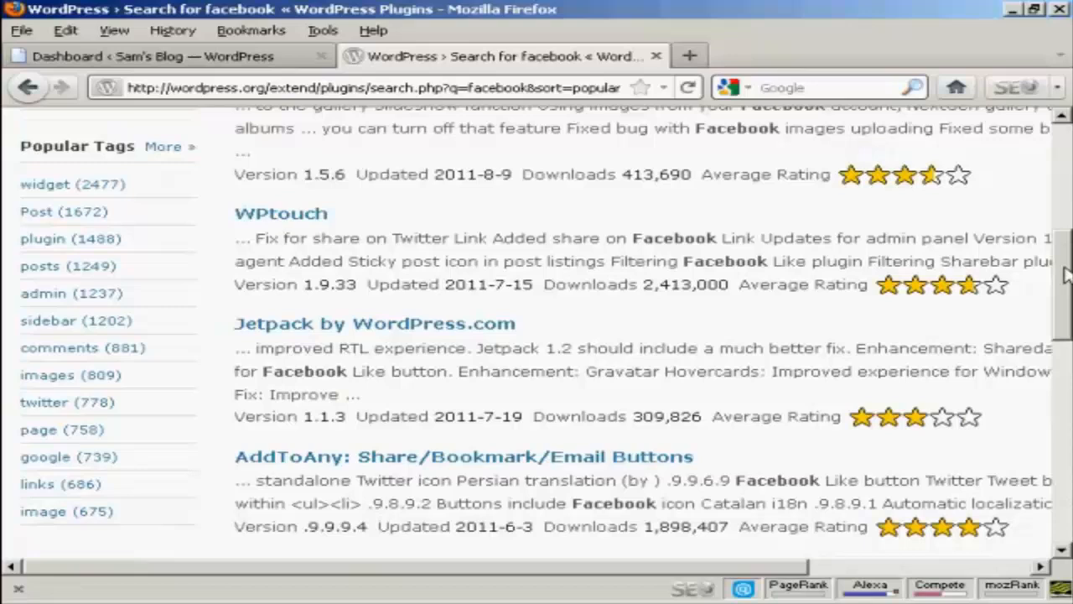
pyautogui.scroll(-3)
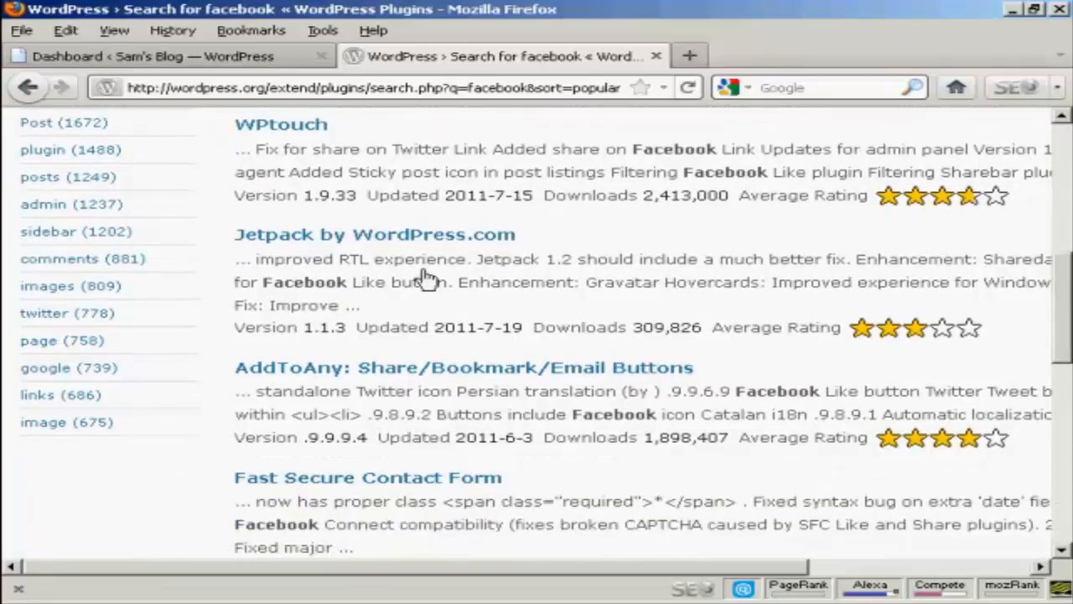
pyautogui.moveTo(335, 244)
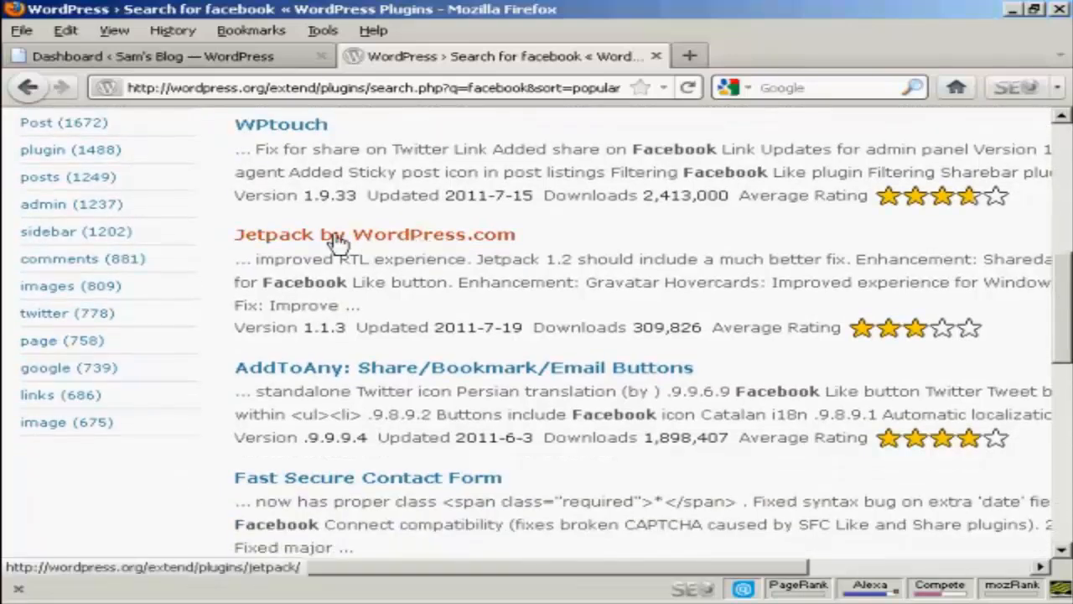
pyautogui.click(373, 235)
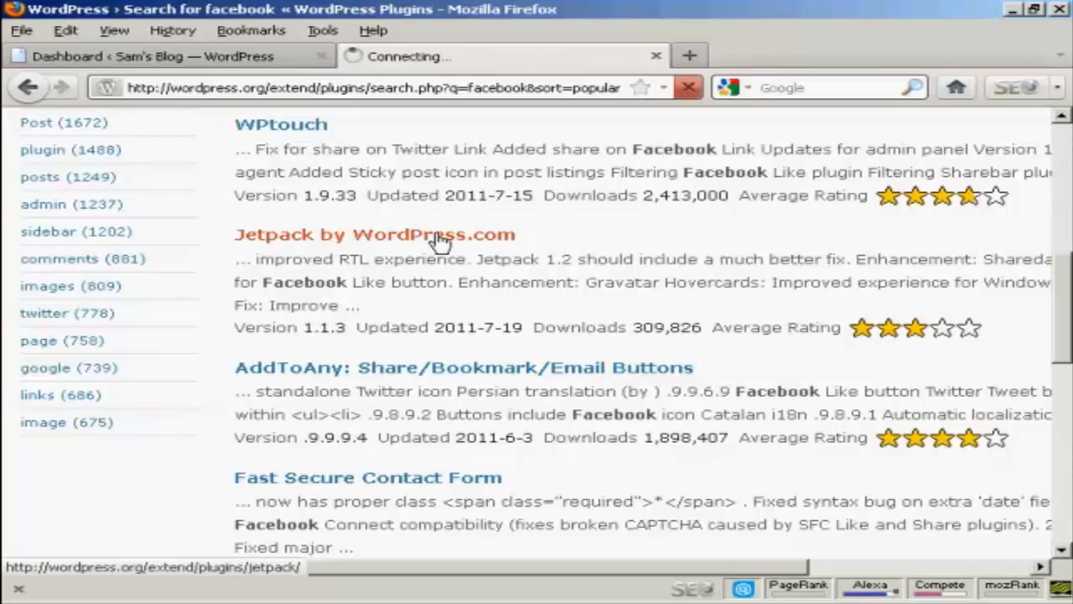
# Step: Download Jetpack version 1.1.3, choosing to save jetpack.1.1.3.zip
pyautogui.click(373, 234)
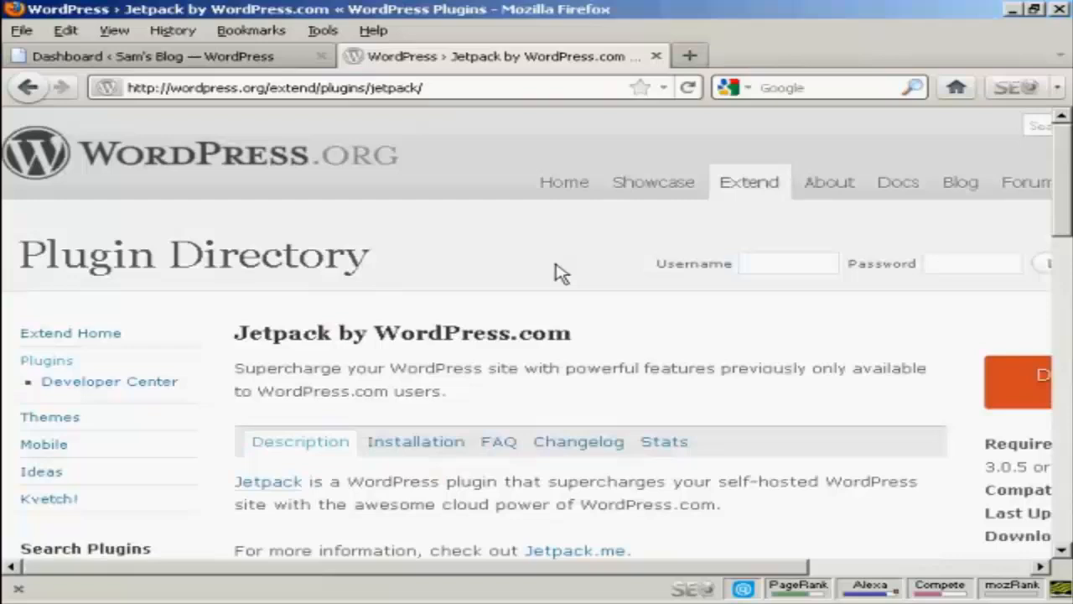
pyautogui.scroll(-3)
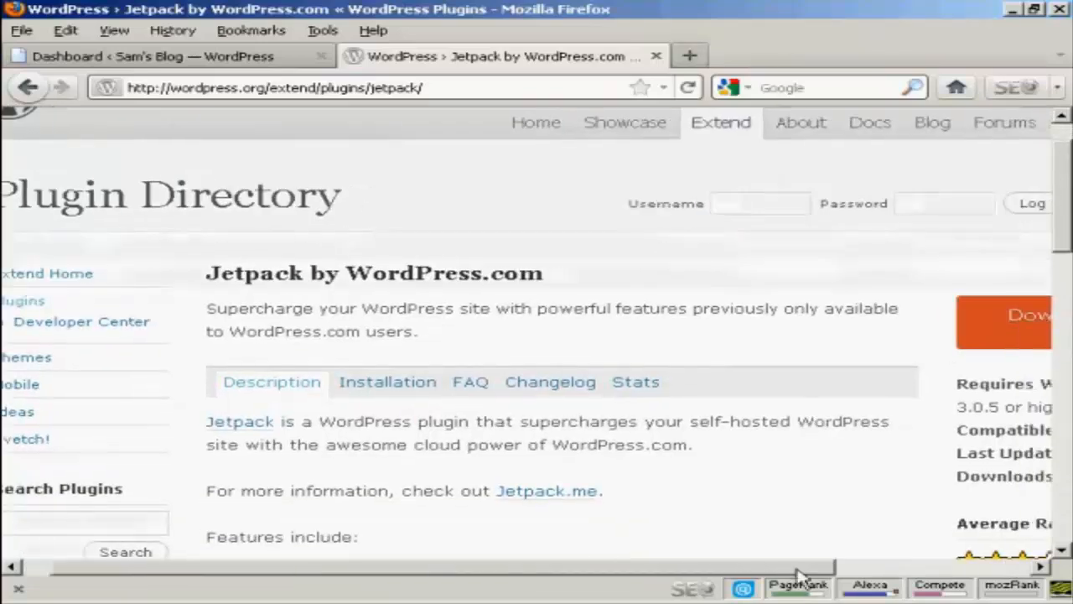
pyautogui.hscroll(3)
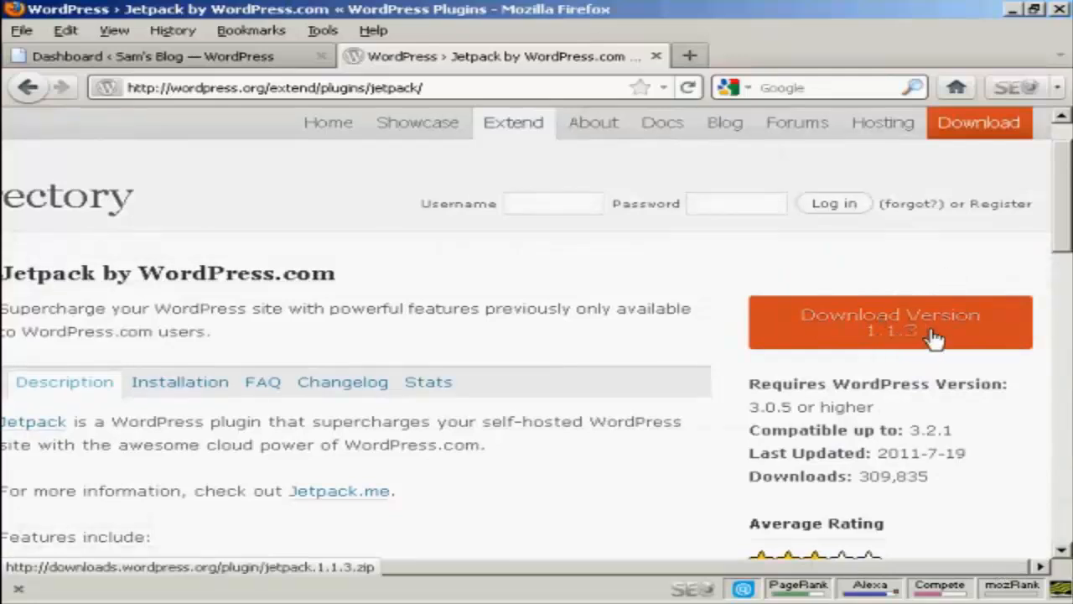
pyautogui.click(889, 322)
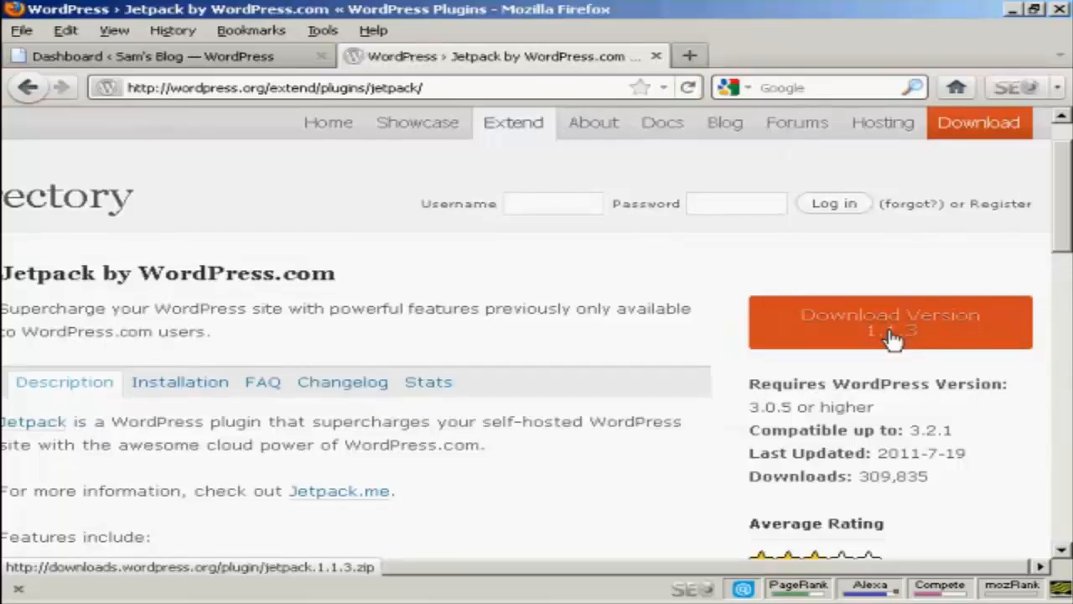
pyautogui.click(890, 321)
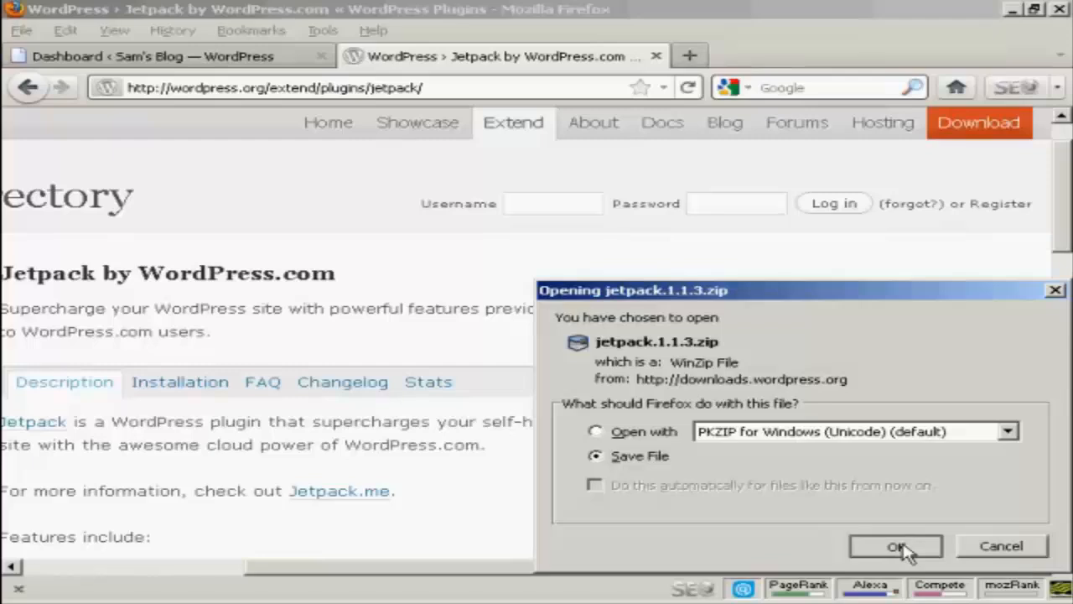
# Step: Confirm saving jetpack.1.1.3.zip and close the finished Downloads window
pyautogui.click(896, 546)
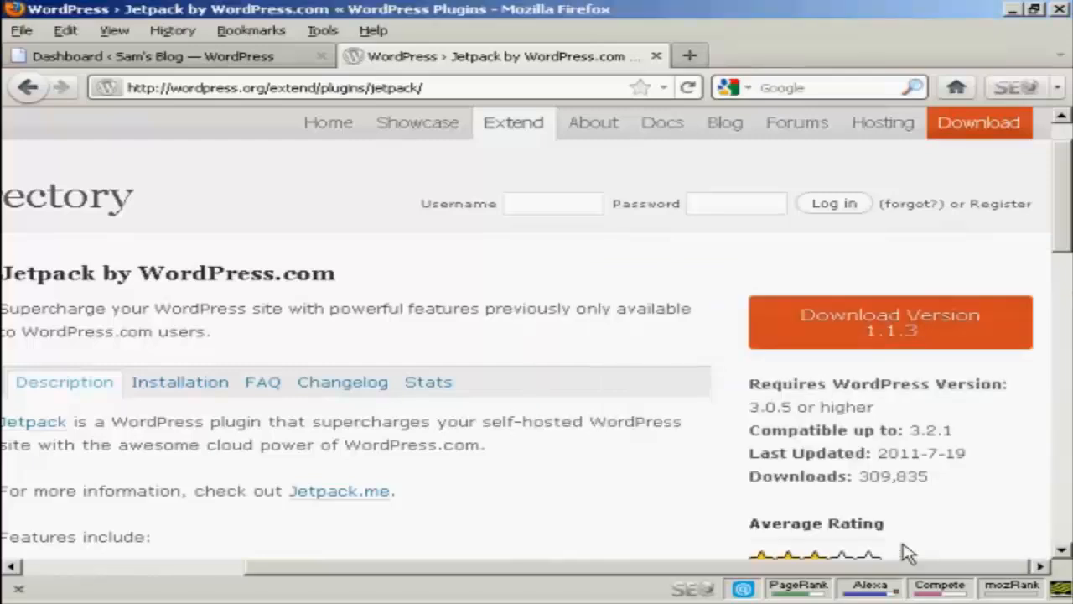
pyautogui.click(889, 322)
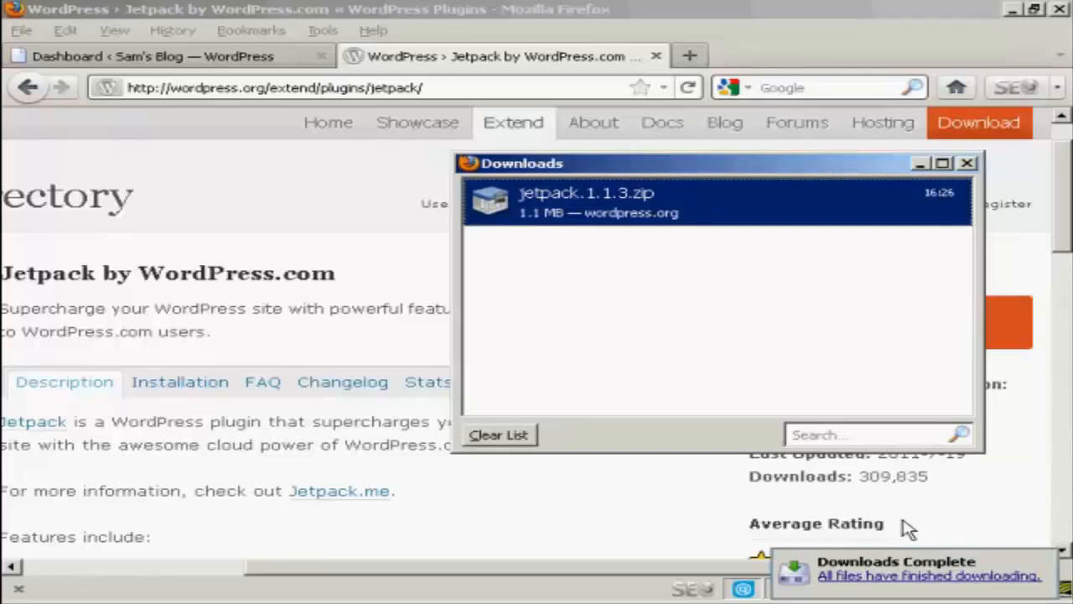
pyautogui.click(967, 163)
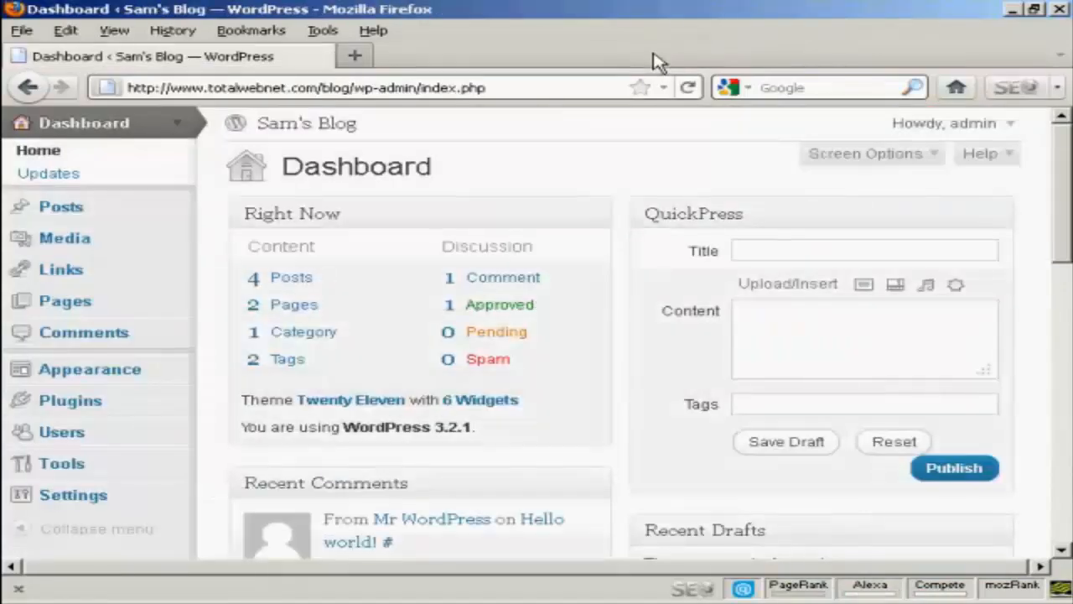
pyautogui.moveTo(545, 160)
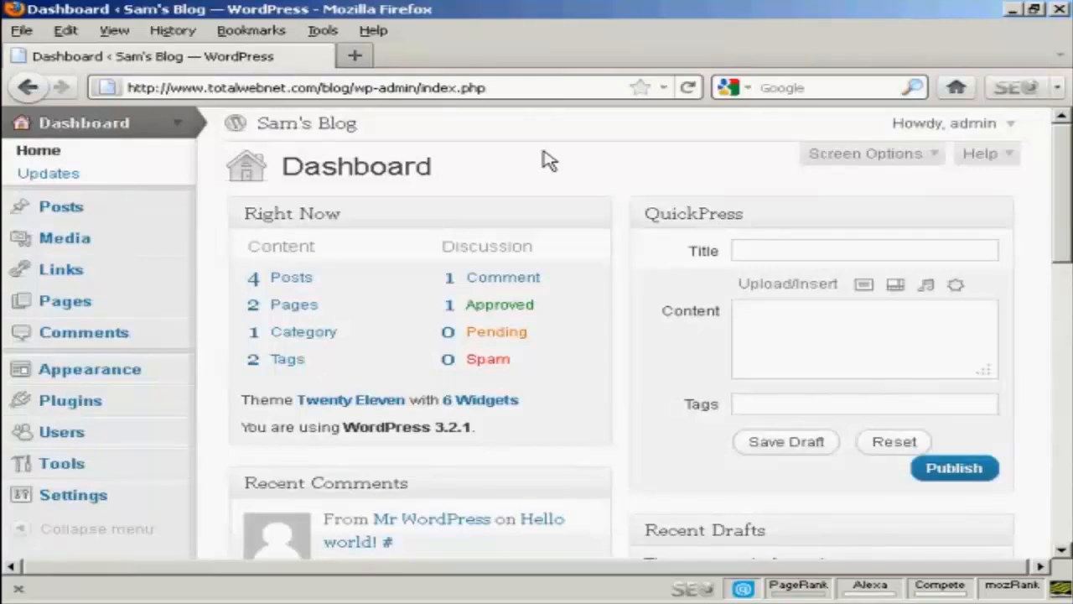
pyautogui.moveTo(523, 180)
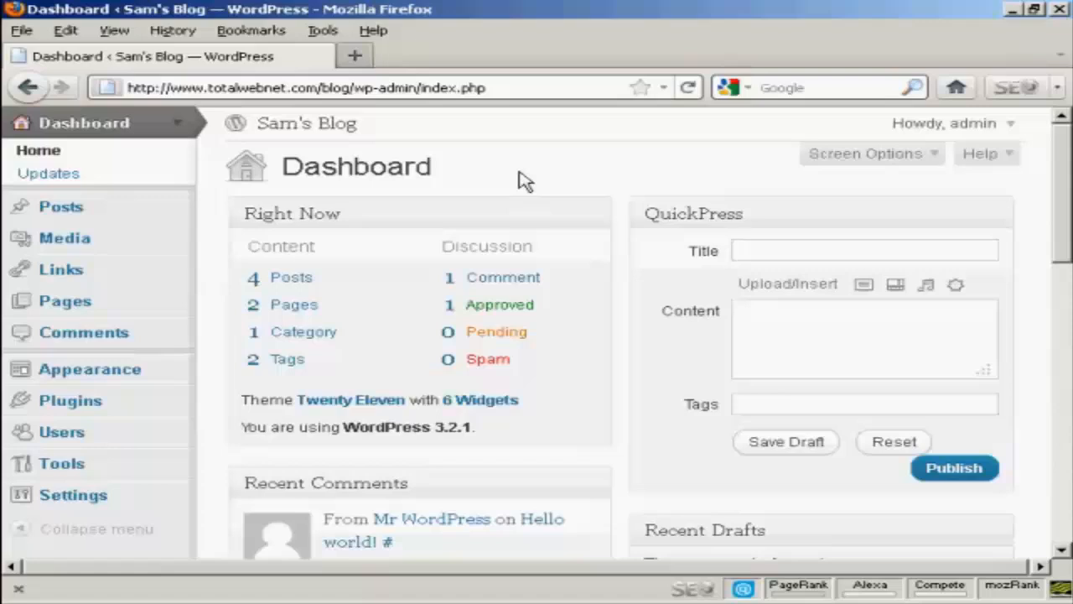
pyautogui.moveTo(71, 400)
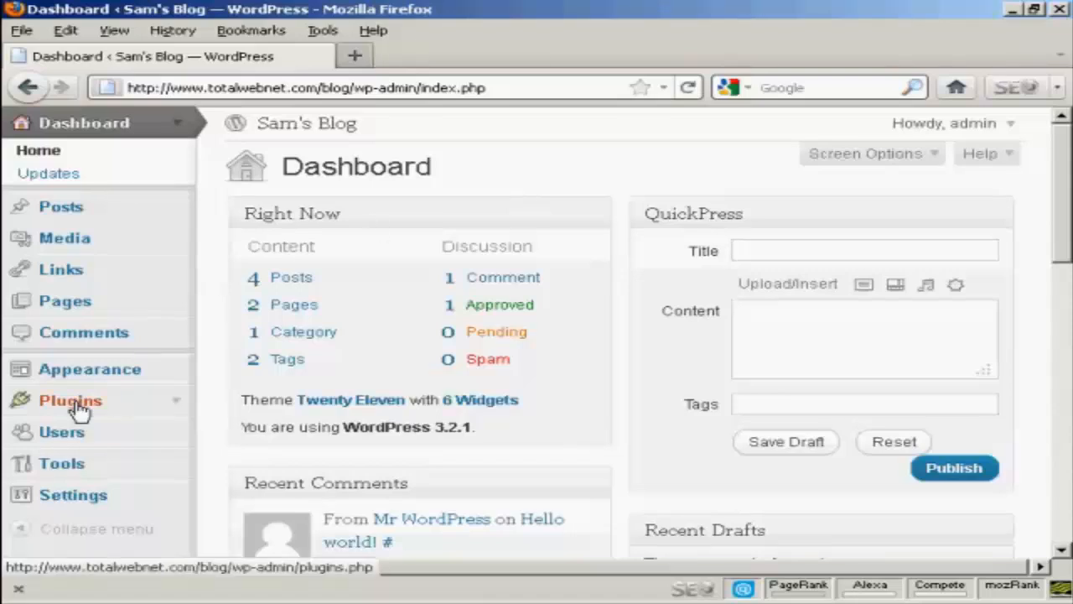
# Step: Open Plugins > Add New in the blog admin and switch to the Upload tab
pyautogui.click(70, 400)
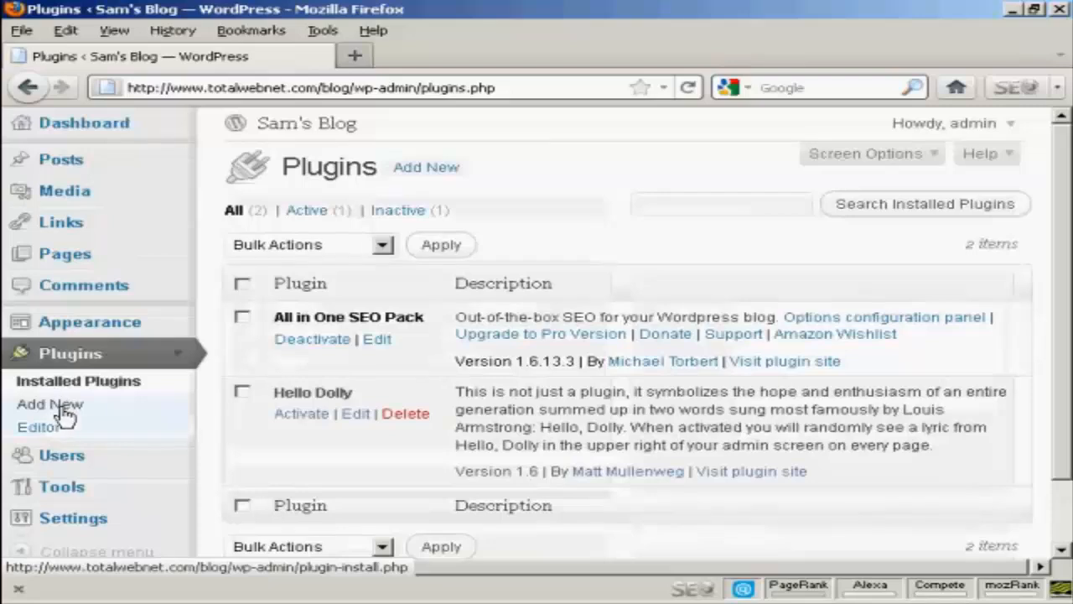
pyautogui.click(50, 404)
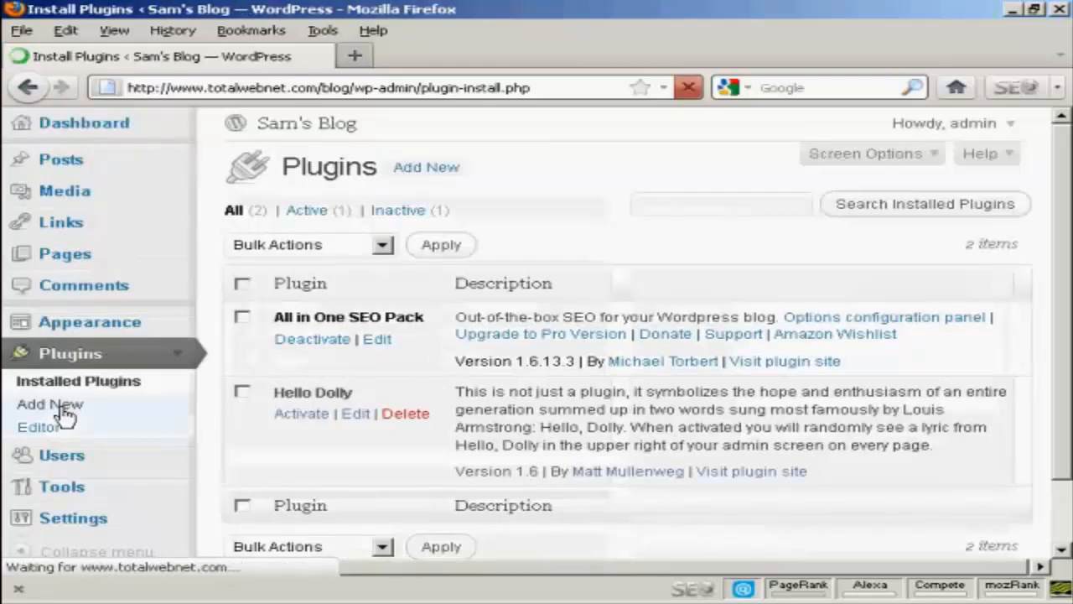
pyautogui.click(49, 404)
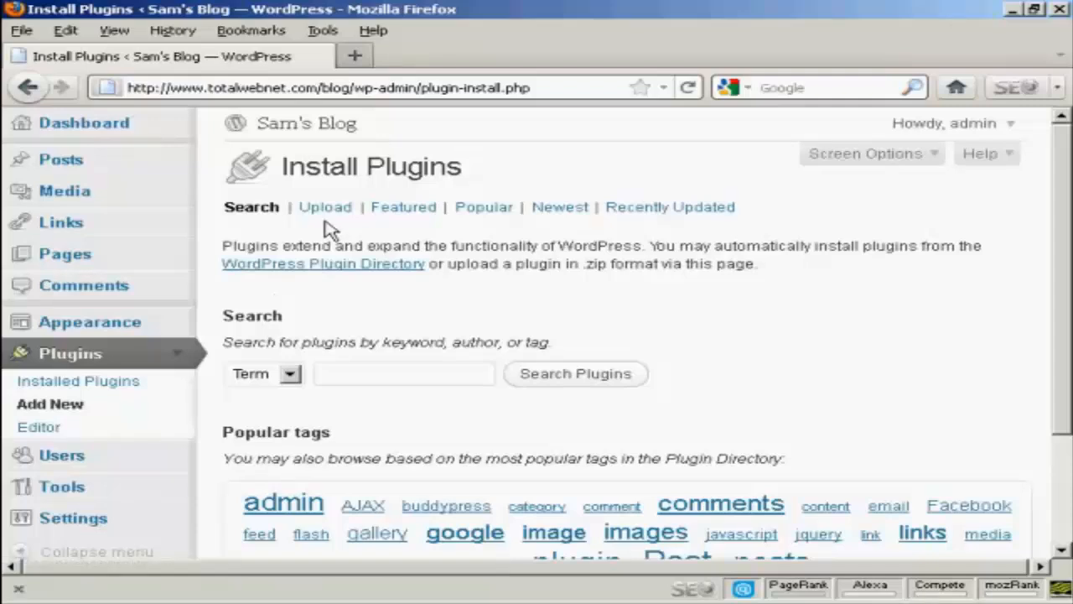
pyautogui.click(324, 207)
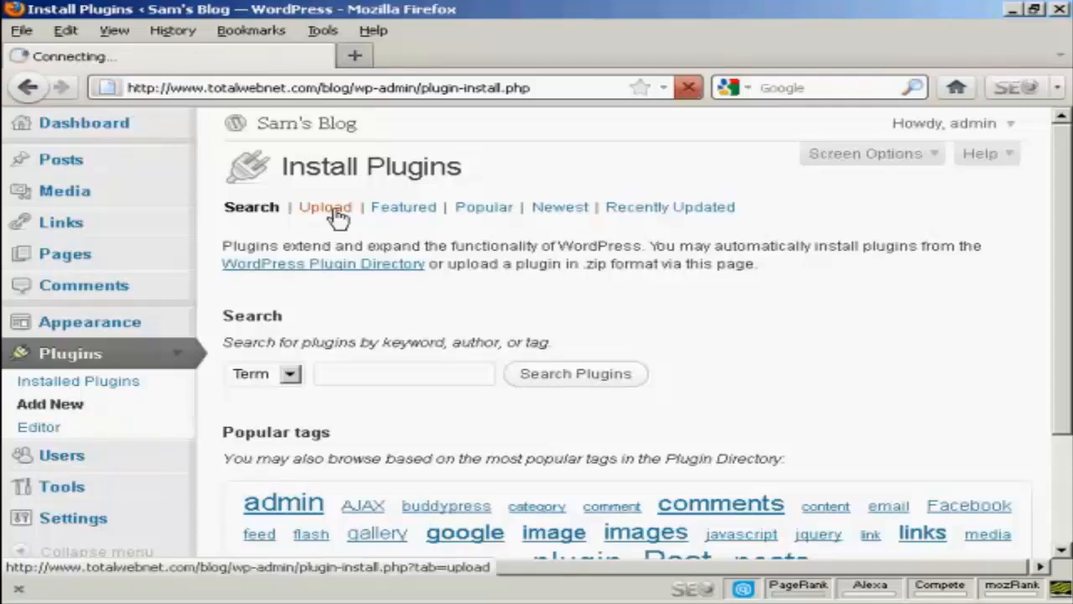
# Step: Choose jetpack.1.1.3.zip from the Wordpress_Plugins folder as the upload package
pyautogui.click(324, 207)
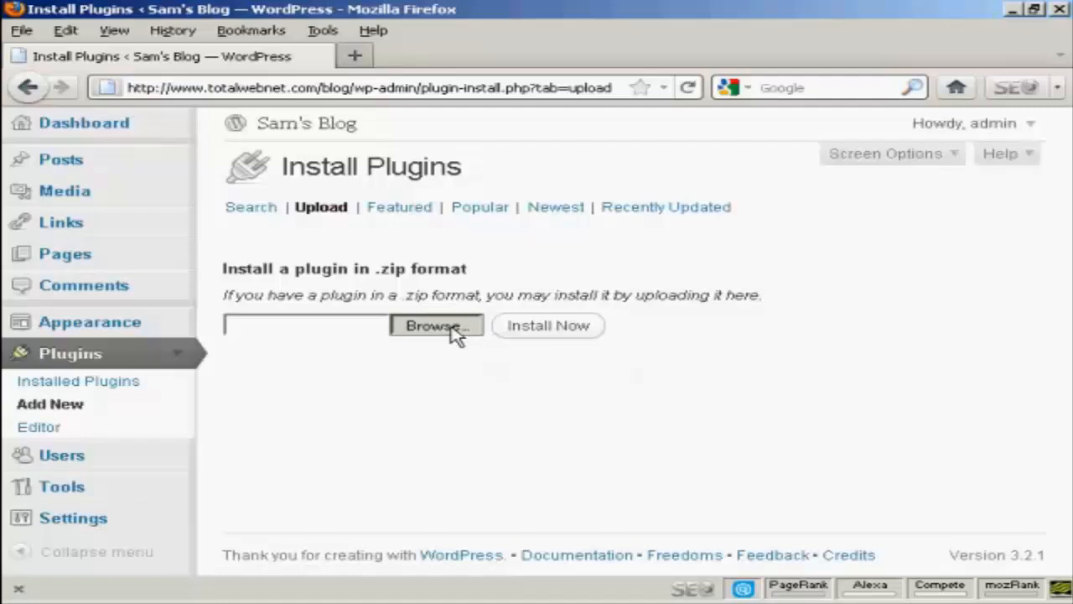
pyautogui.click(435, 325)
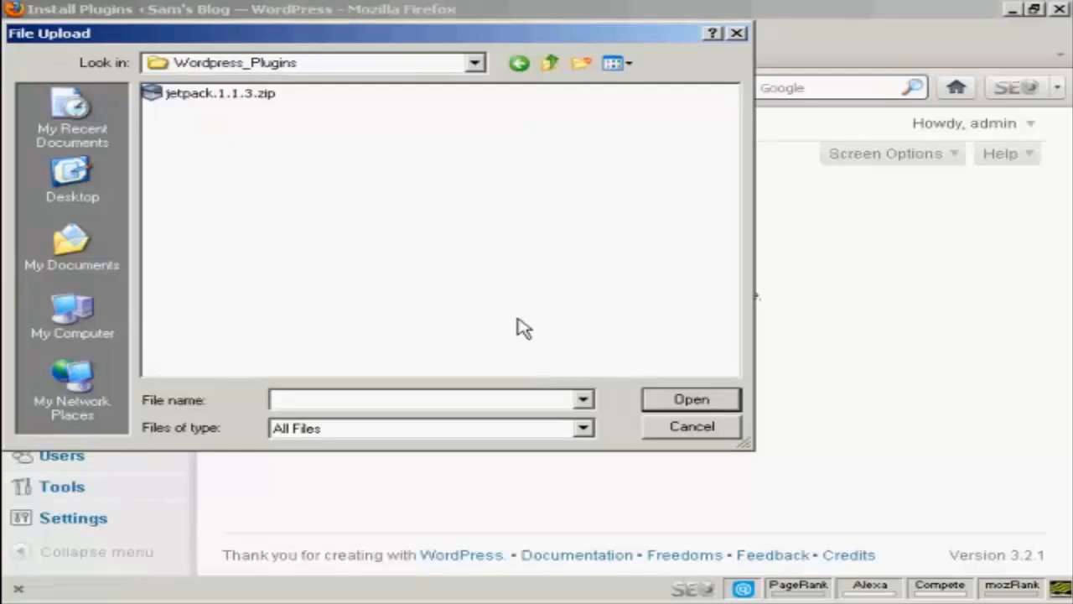
pyautogui.moveTo(159, 84)
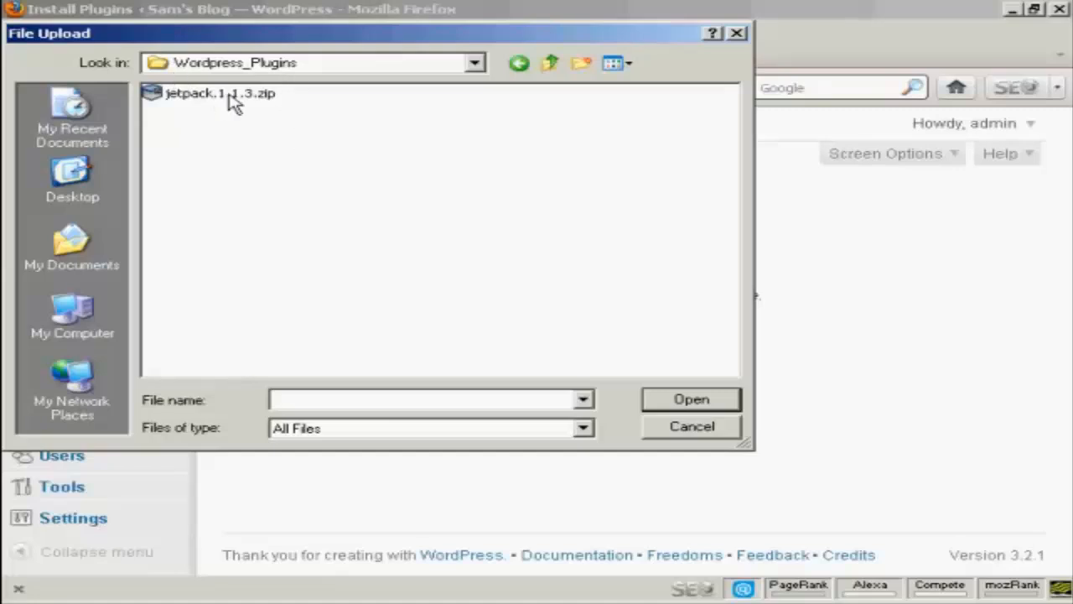
pyautogui.click(221, 93)
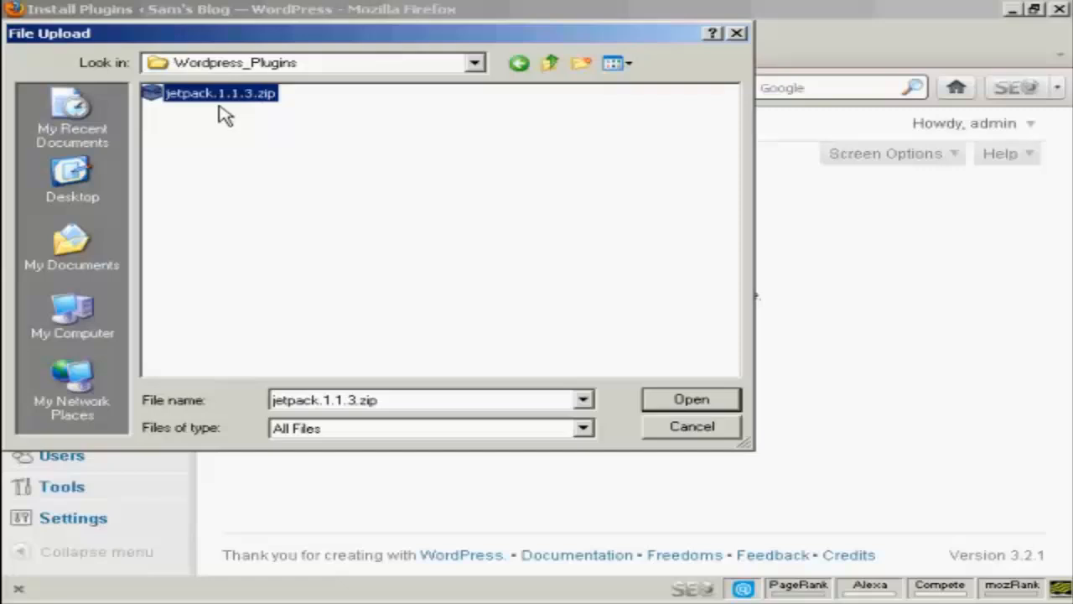
pyautogui.moveTo(249, 105)
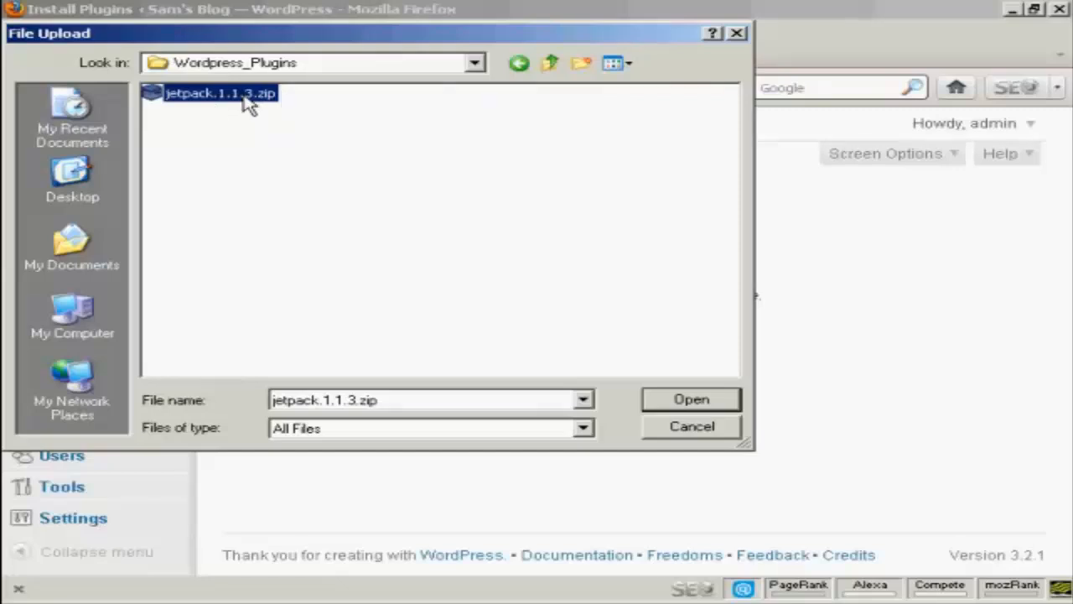
pyautogui.moveTo(661, 273)
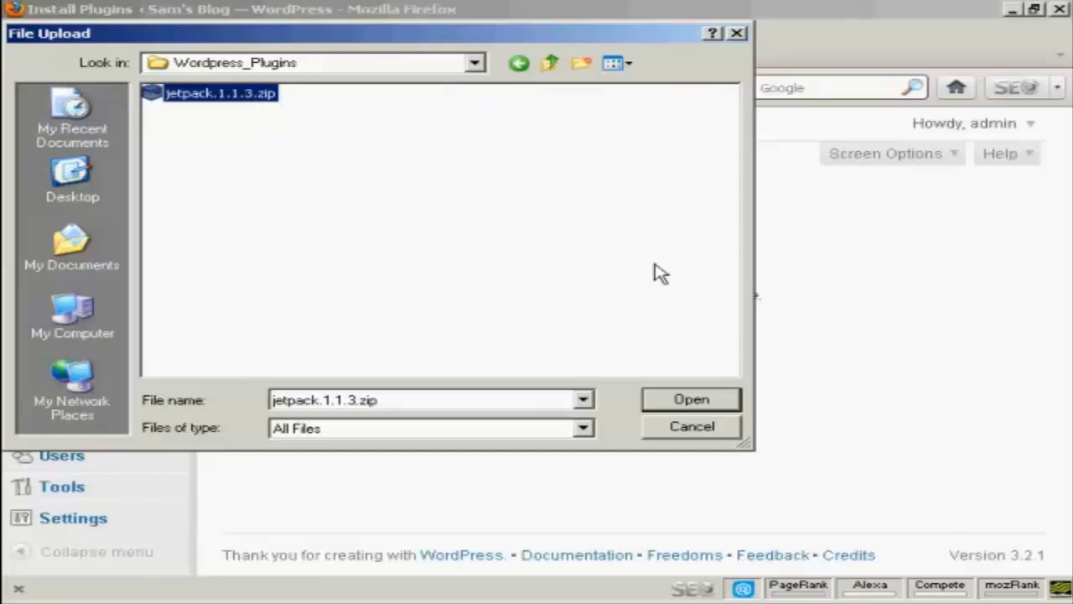
pyautogui.click(691, 399)
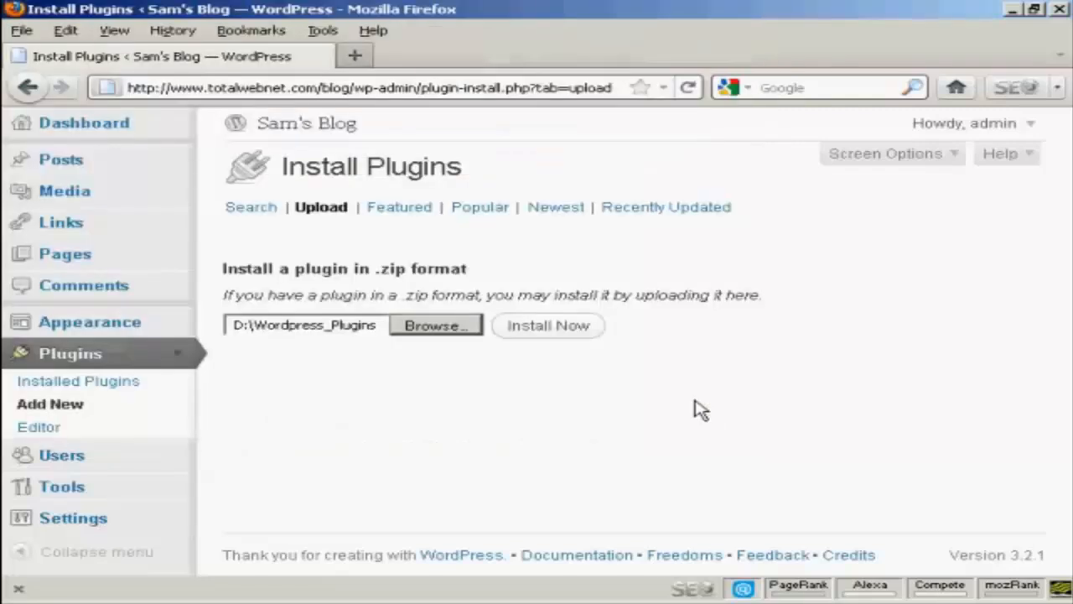
pyautogui.moveTo(549, 331)
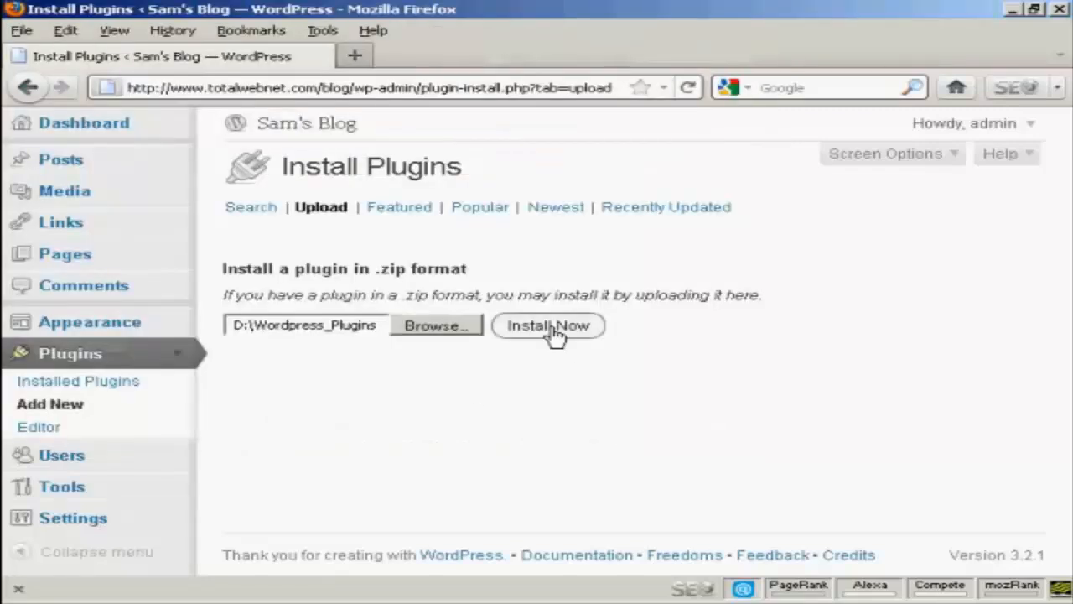
# Step: Install Jetpack 1.1.3 from the uploaded zip until it reports successful installation
pyautogui.click(547, 326)
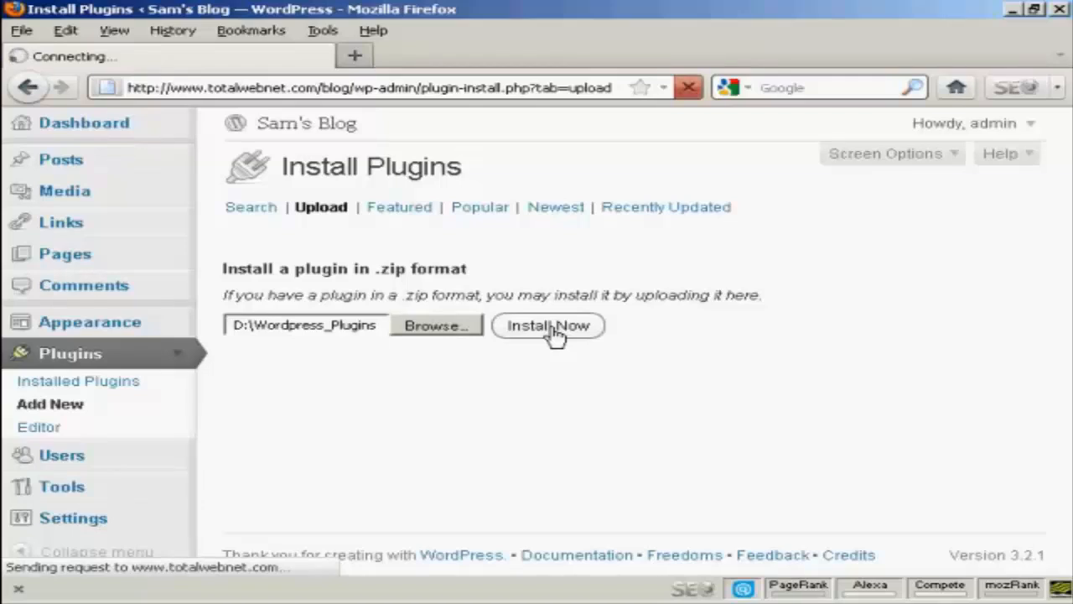
pyautogui.click(547, 325)
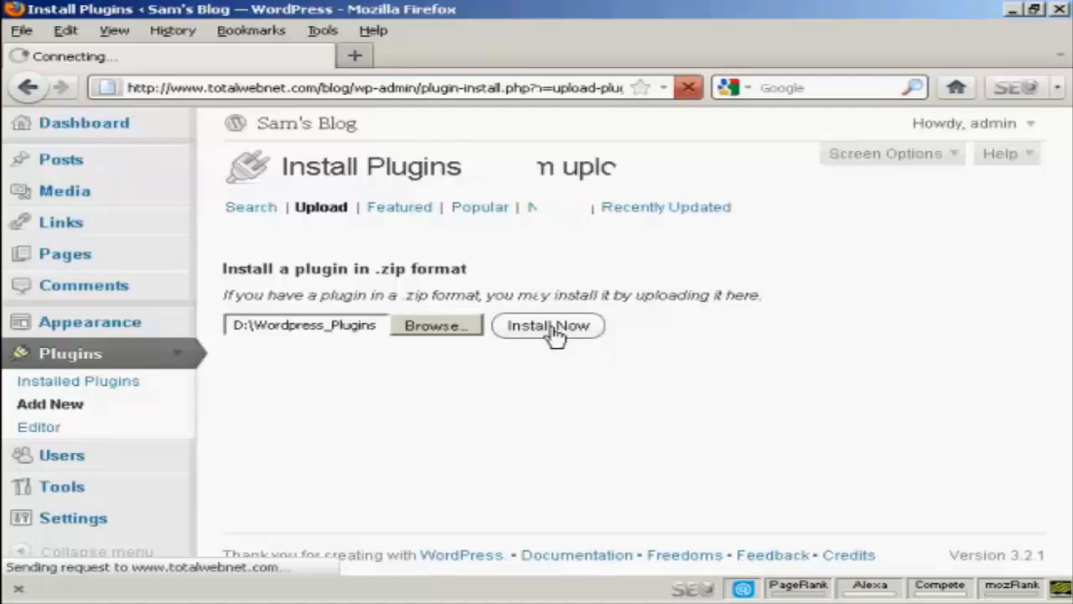
pyautogui.click(547, 325)
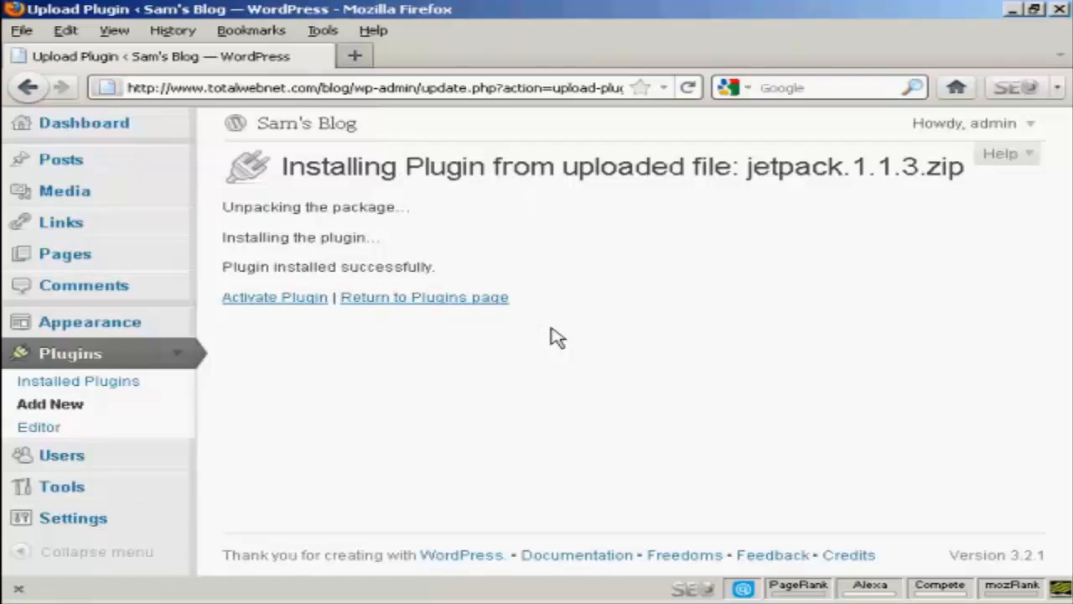
pyautogui.moveTo(274, 297)
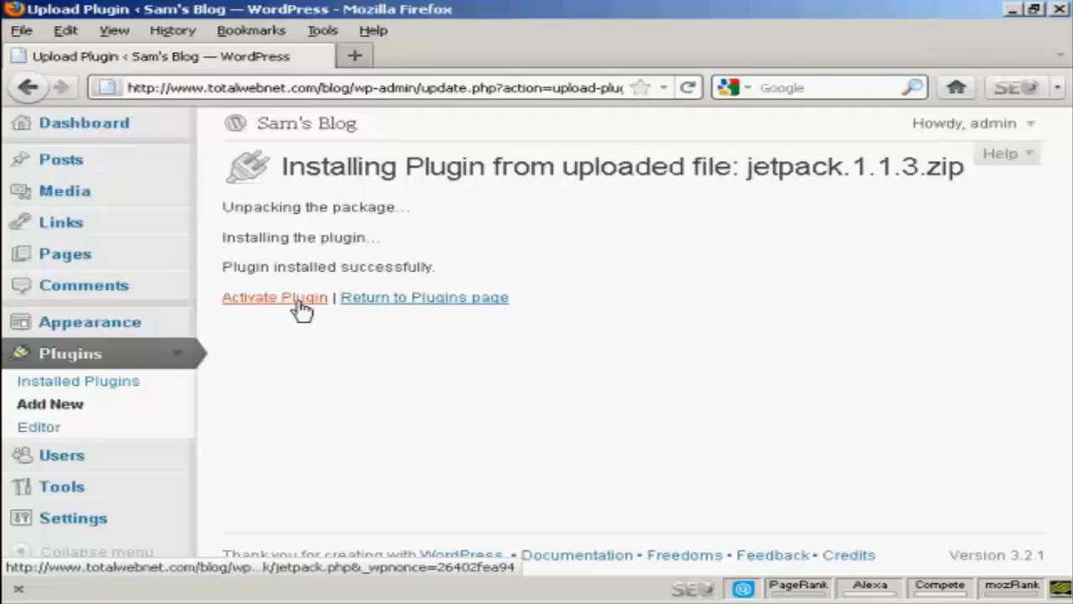
pyautogui.click(274, 297)
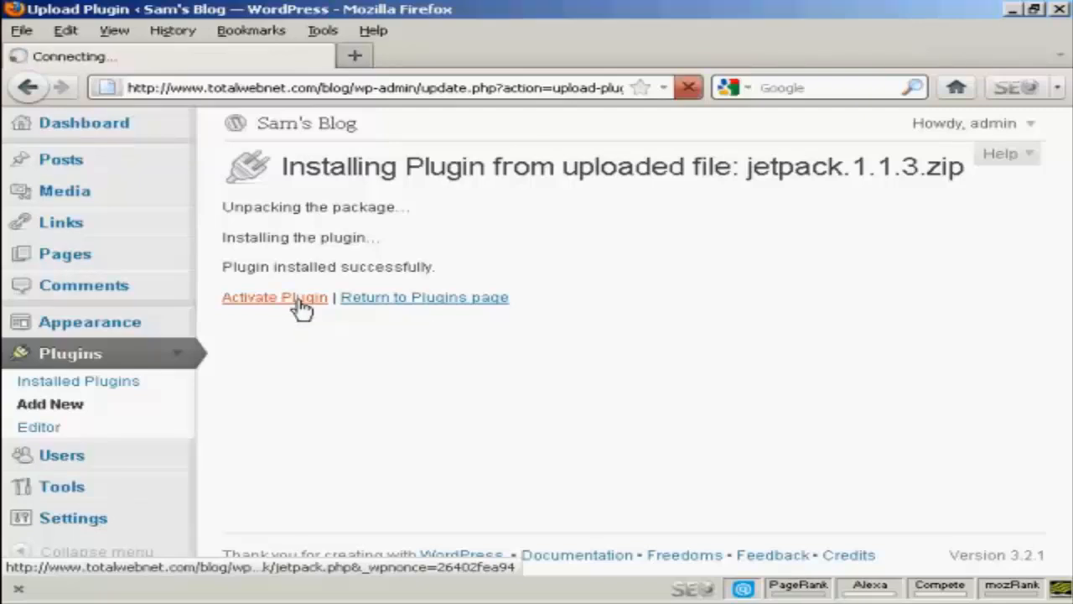
# Step: Activate Jetpack and begin connecting it to WordPress.com from its banner
pyautogui.click(274, 297)
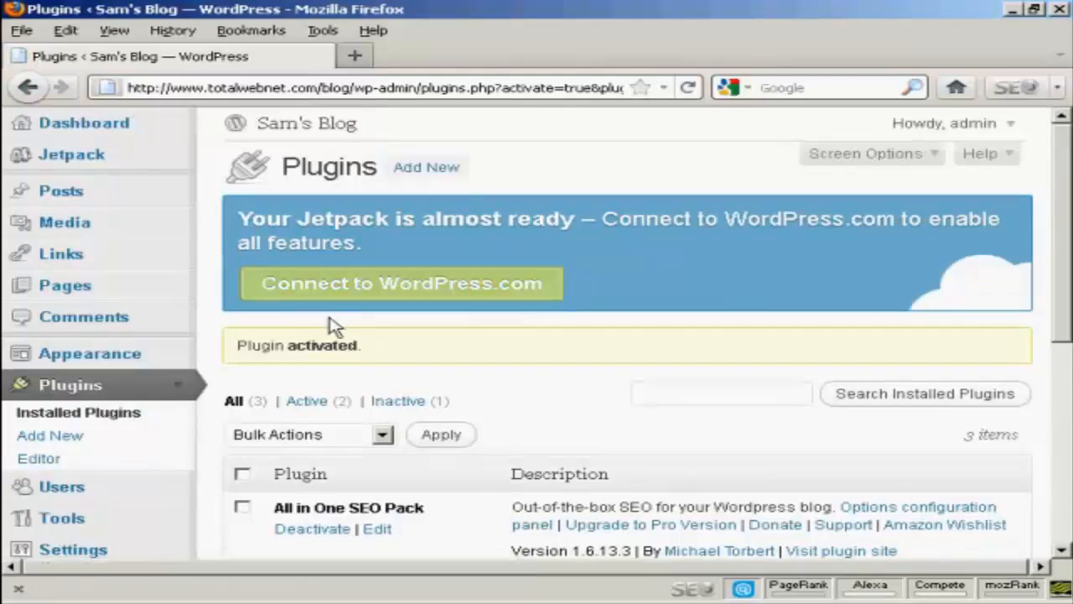
pyautogui.moveTo(536, 294)
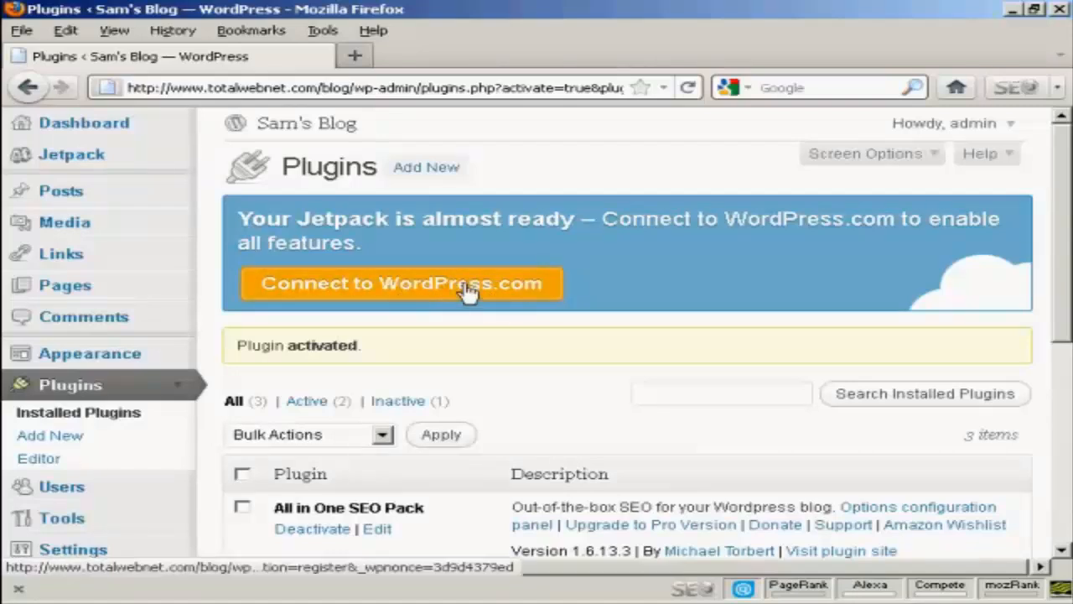
pyautogui.click(400, 284)
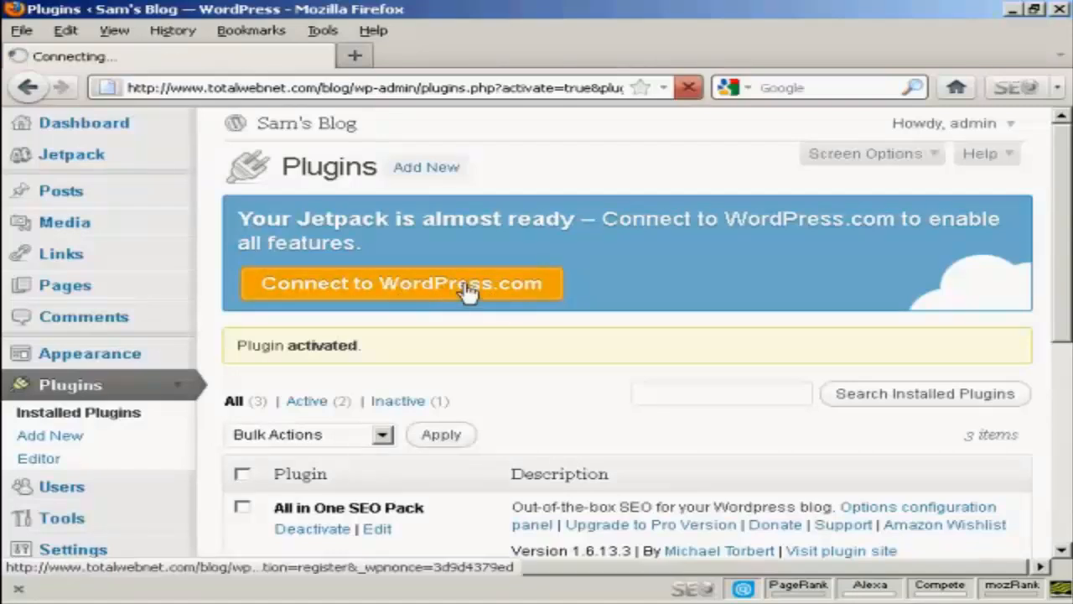
# Step: Sign in as WordPress.com user 'newvideo4me' and authorize Jetpack for the blog
pyautogui.click(401, 283)
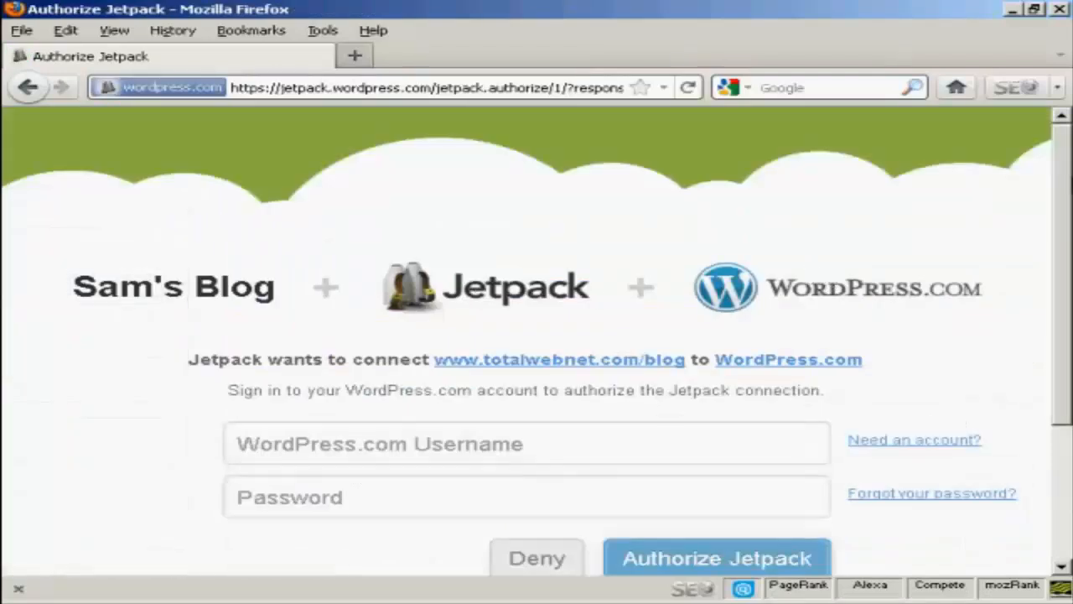
pyautogui.scroll(-3)
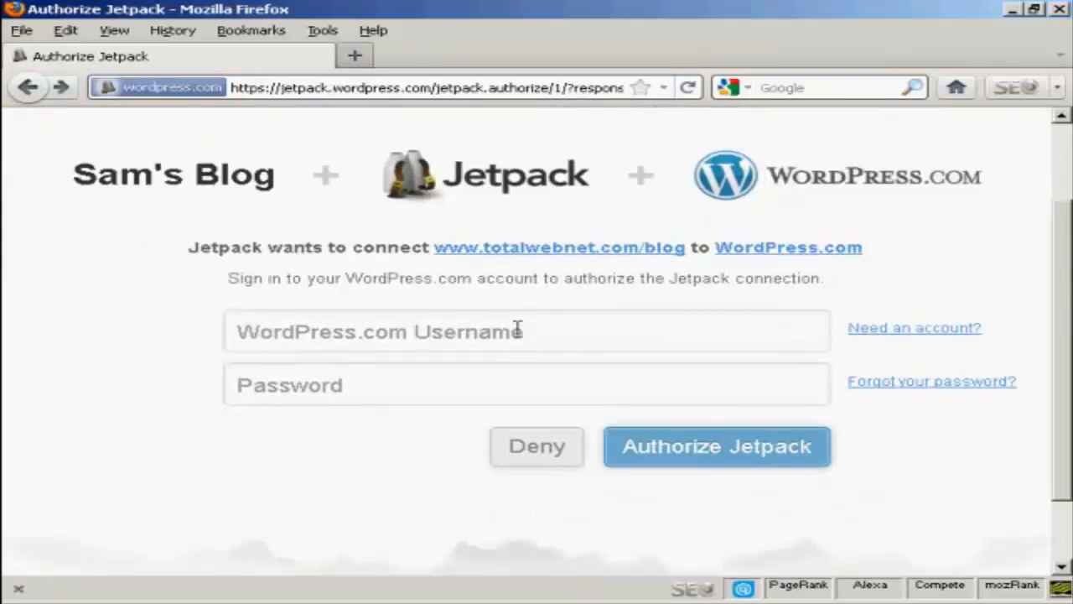
pyautogui.click(527, 330)
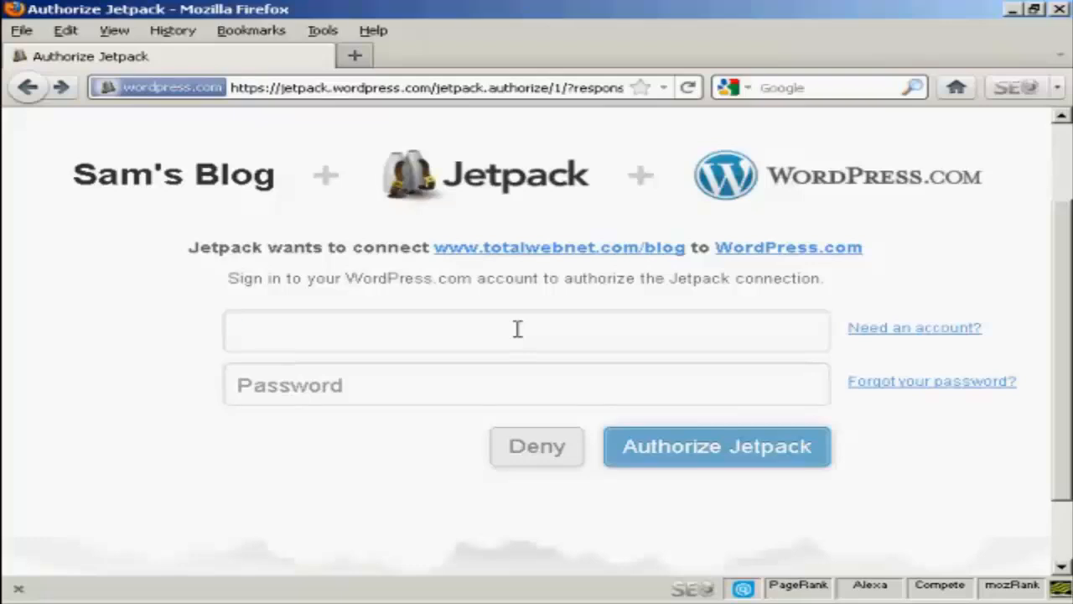
pyautogui.write('new')
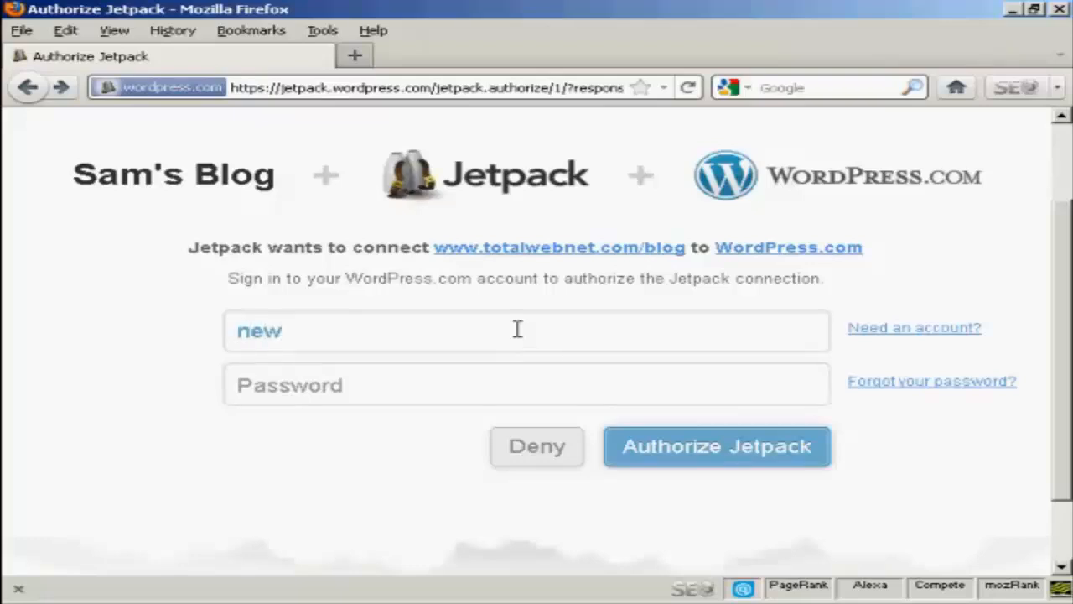
pyautogui.write('video4')
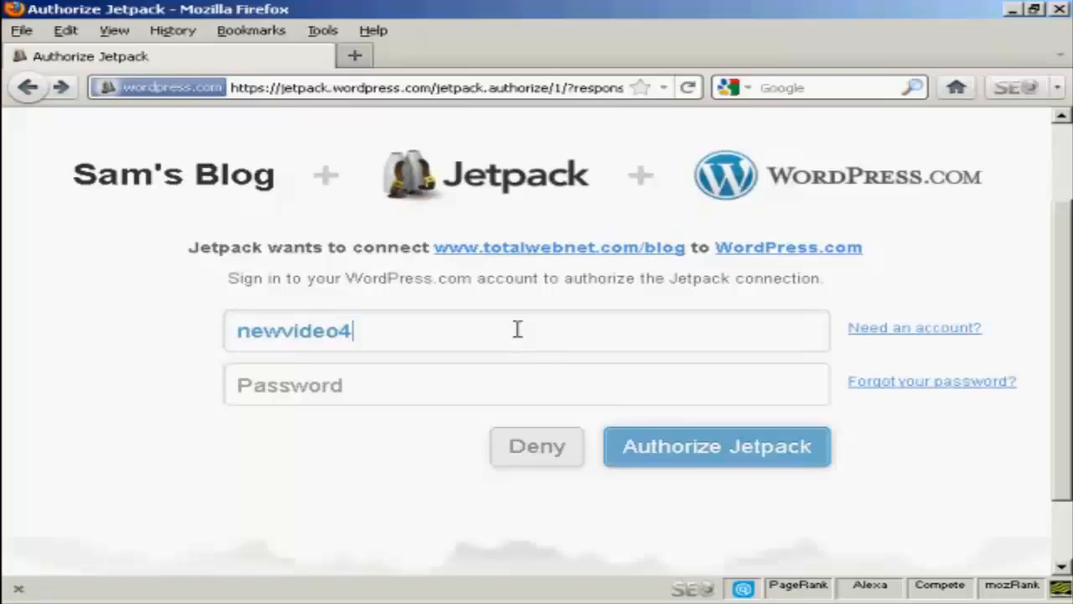
pyautogui.write('me')
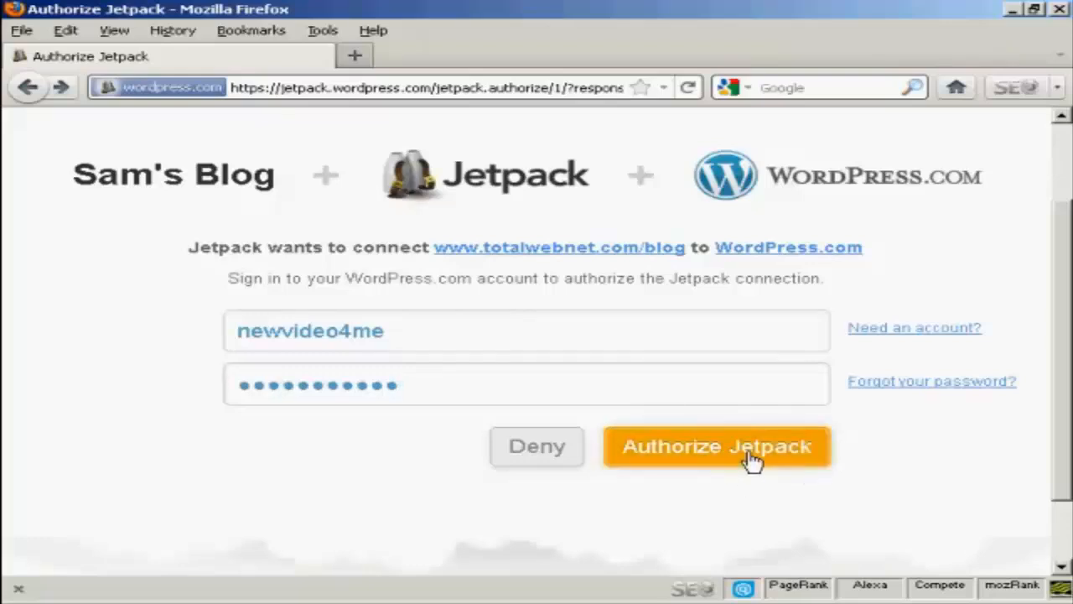
pyautogui.click(717, 445)
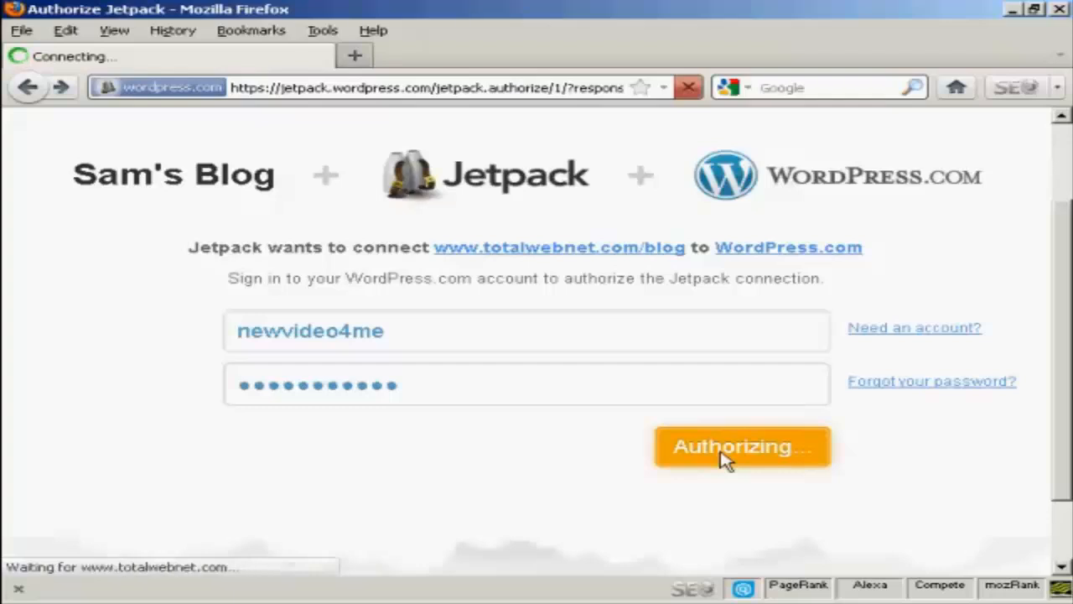
pyautogui.click(741, 445)
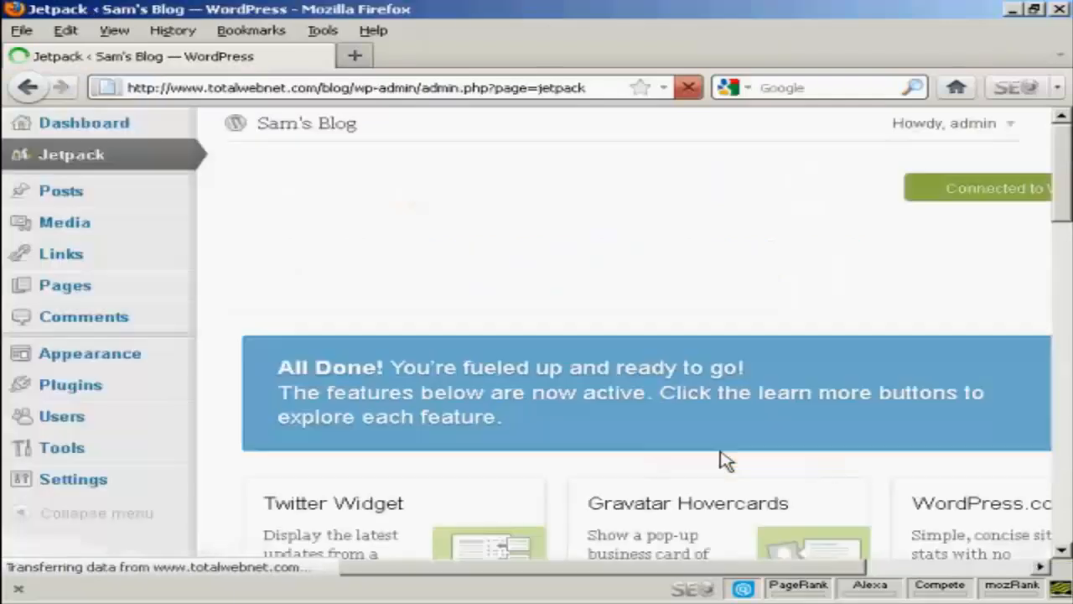